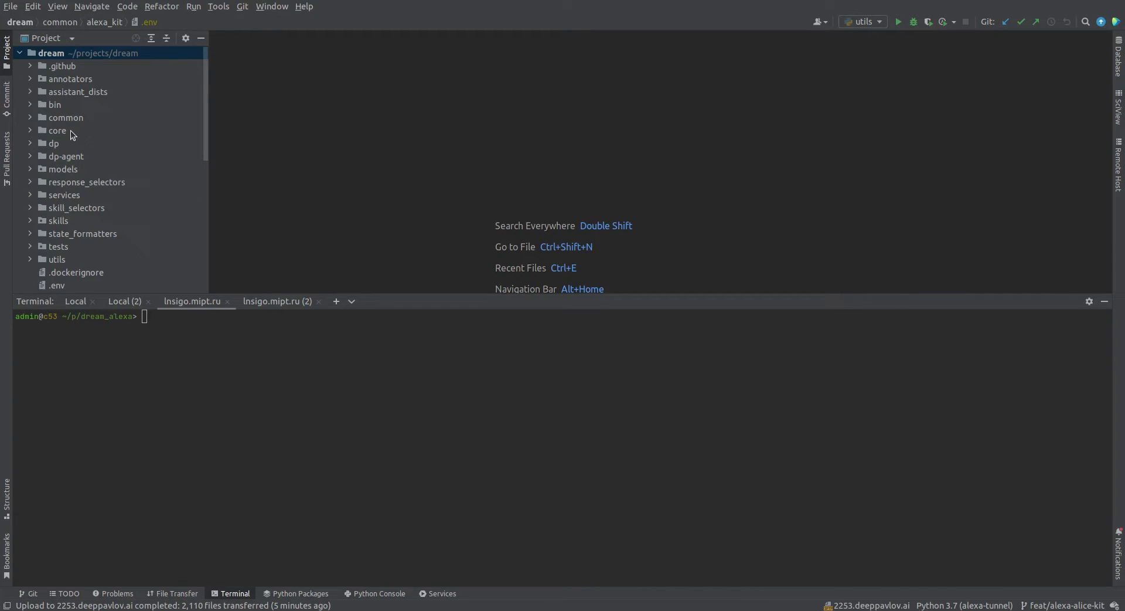
{"action": "mouse_move", "coordinate": [401, 199]}
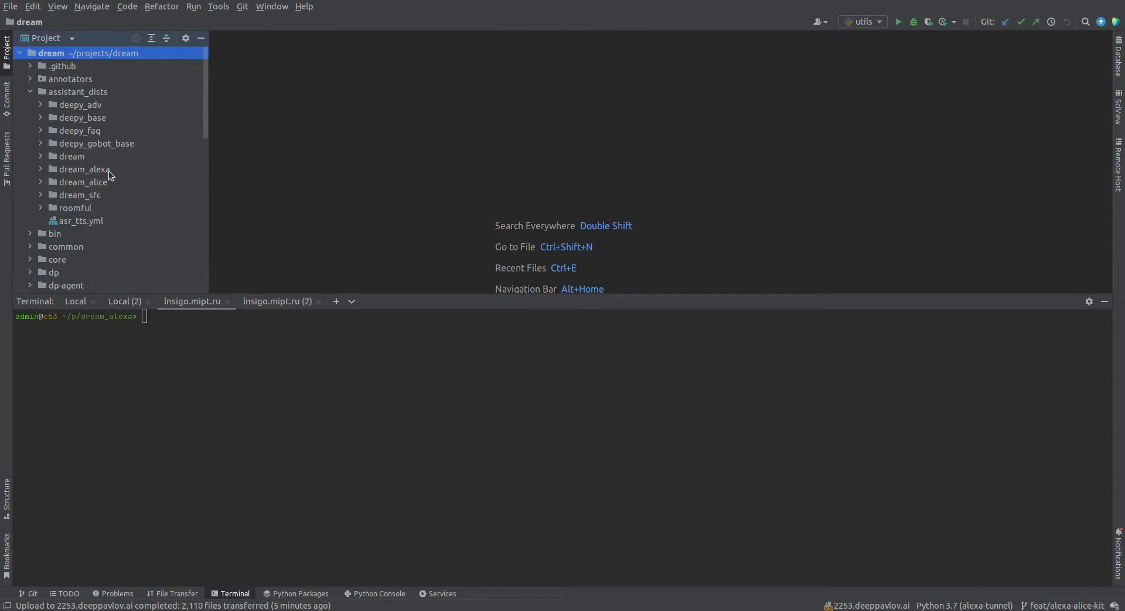
- Expand alexa_kit, note certificate.pem and private-key.pem, and open its .env file
{"action": "left_click", "coordinate": [84, 169]}
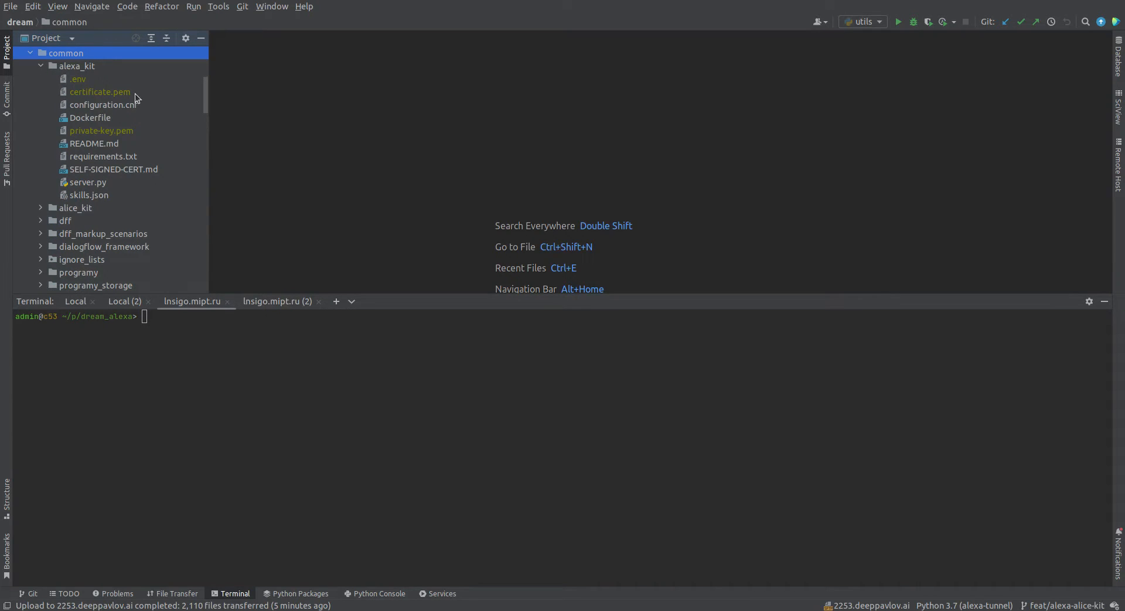
{"action": "left_click", "coordinate": [100, 92]}
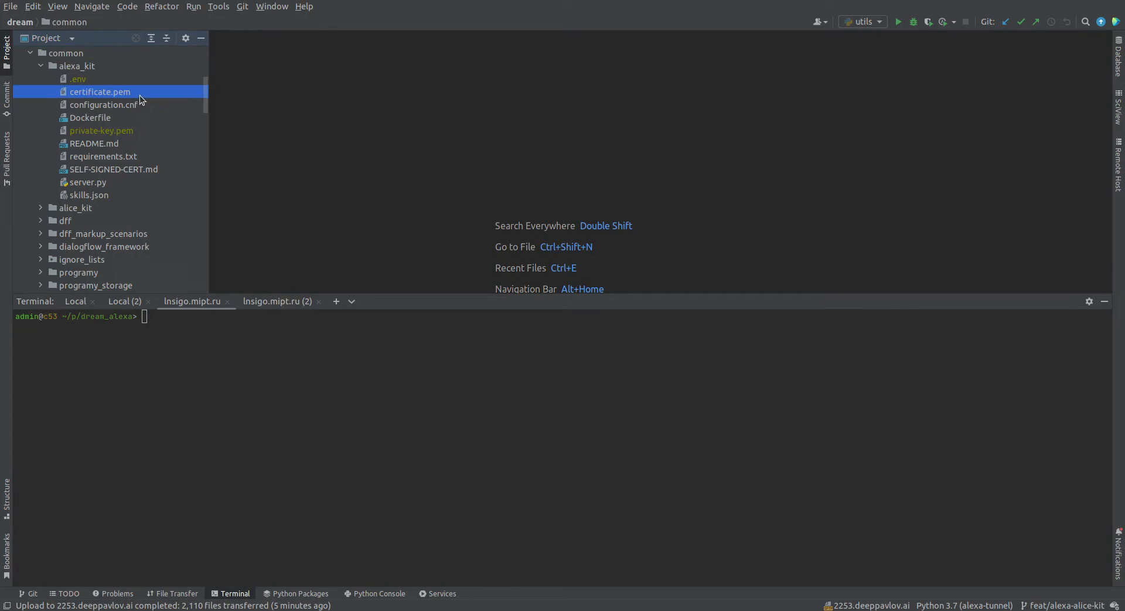
{"action": "left_click", "coordinate": [101, 130]}
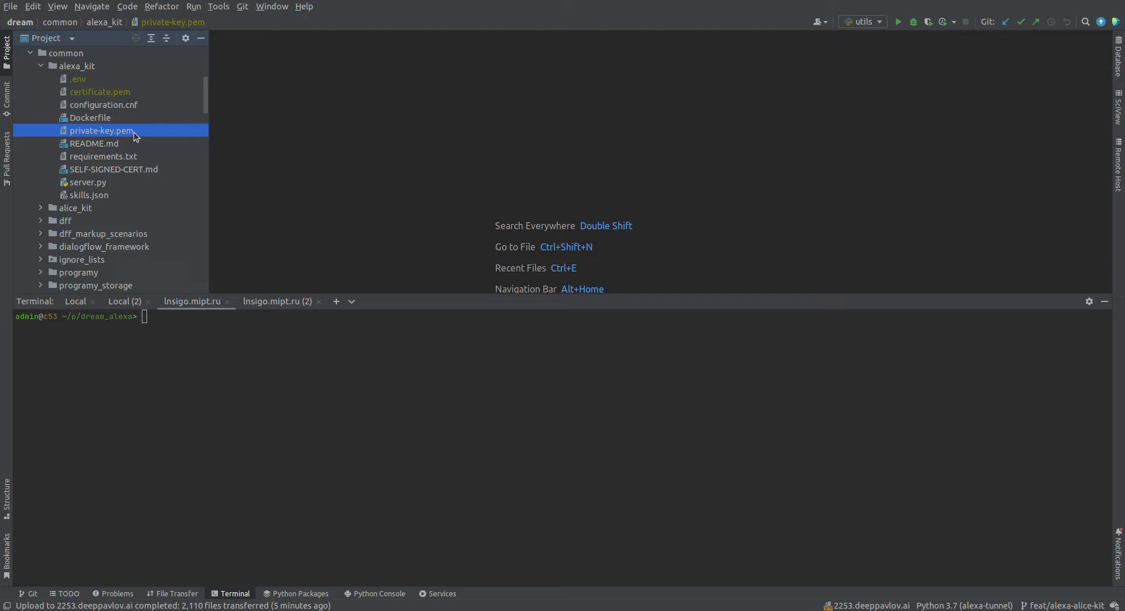
{"action": "mouse_move", "coordinate": [104, 84]}
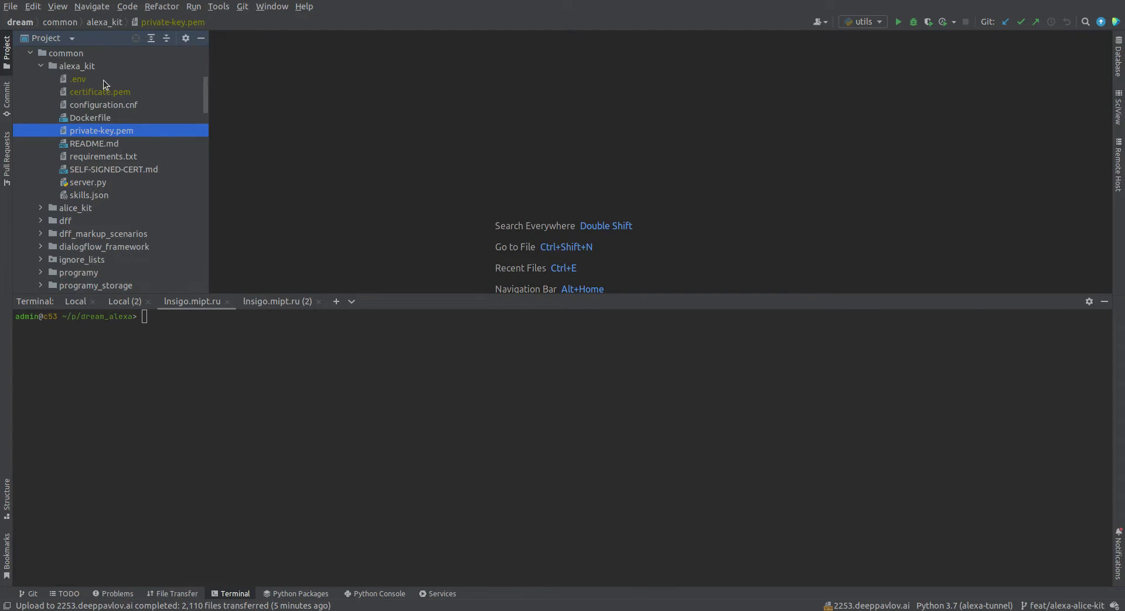
{"action": "double_click", "coordinate": [77, 79]}
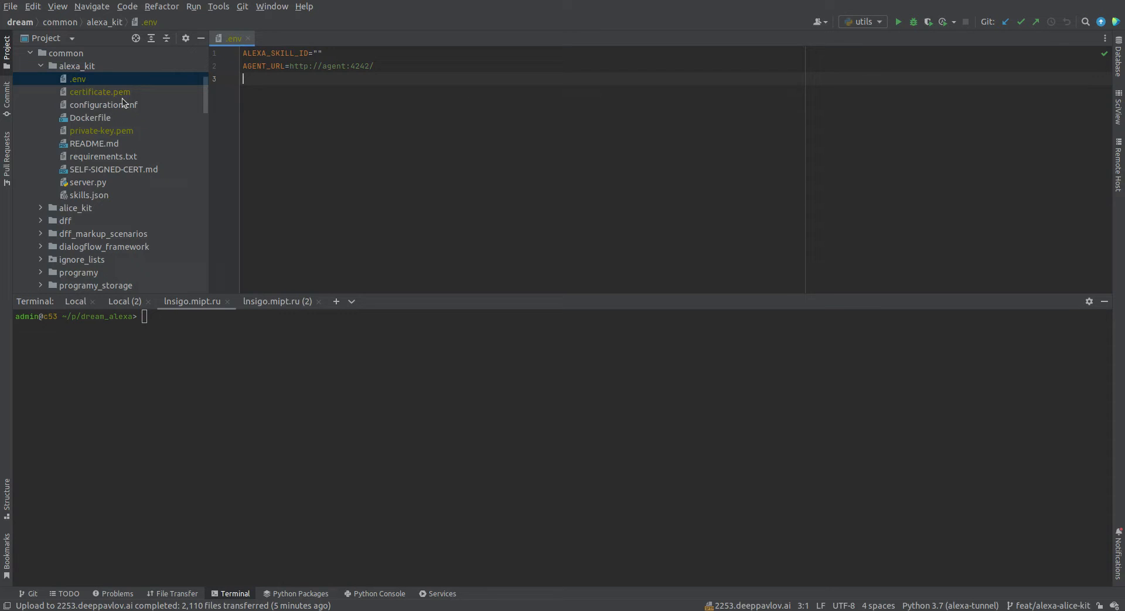
{"action": "mouse_move", "coordinate": [1038, 7]}
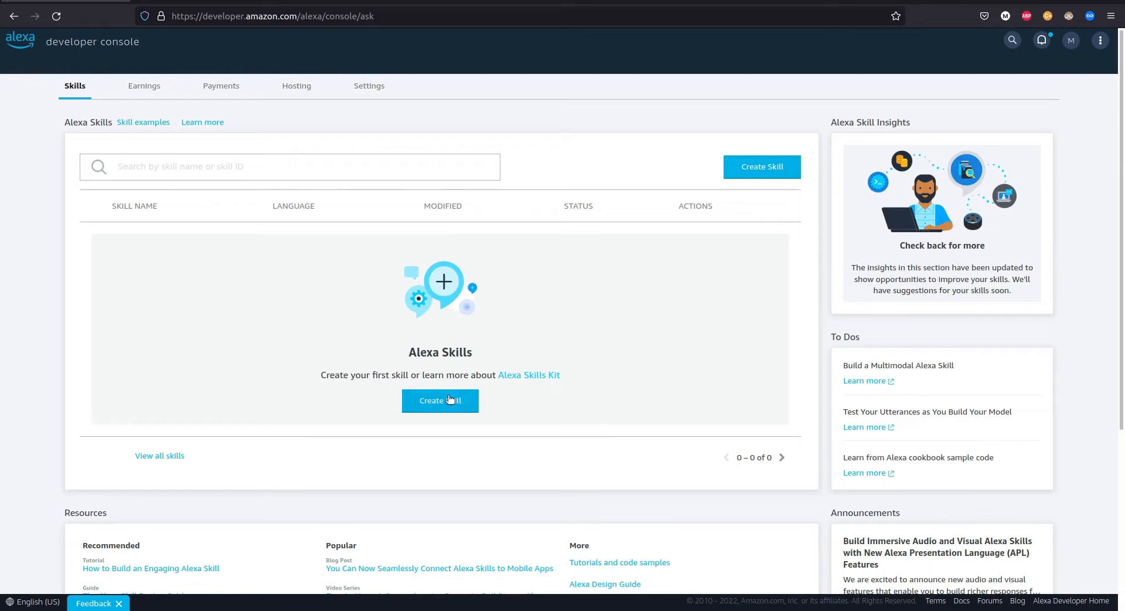
- Create a custom skill named DreamTest, English (US), with a self-provisioned backend
{"action": "left_click", "coordinate": [440, 401]}
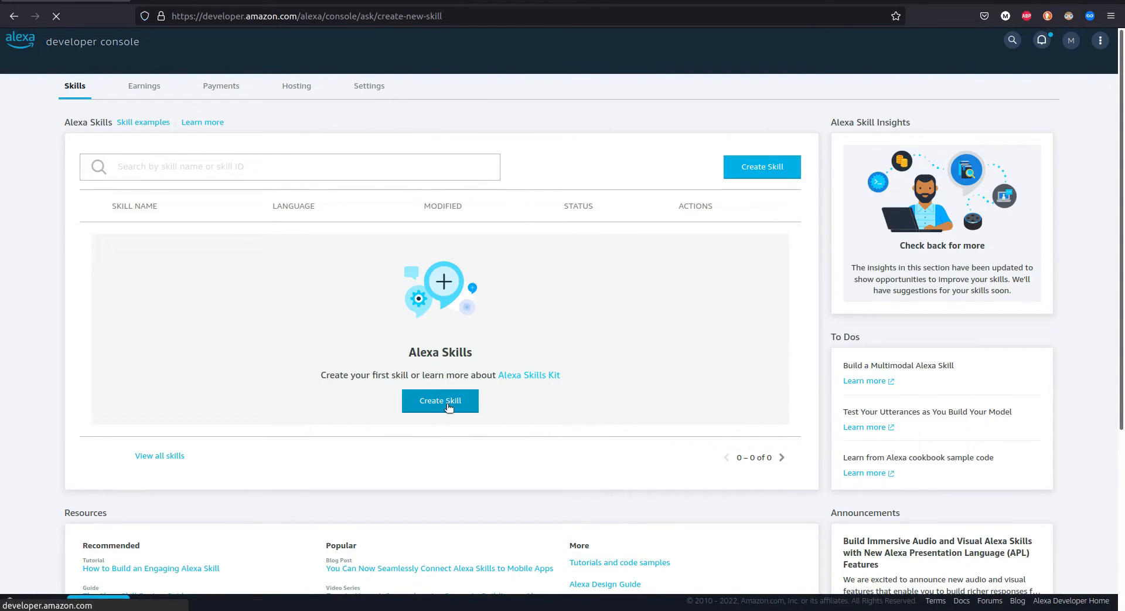
{"action": "left_click", "coordinate": [440, 400]}
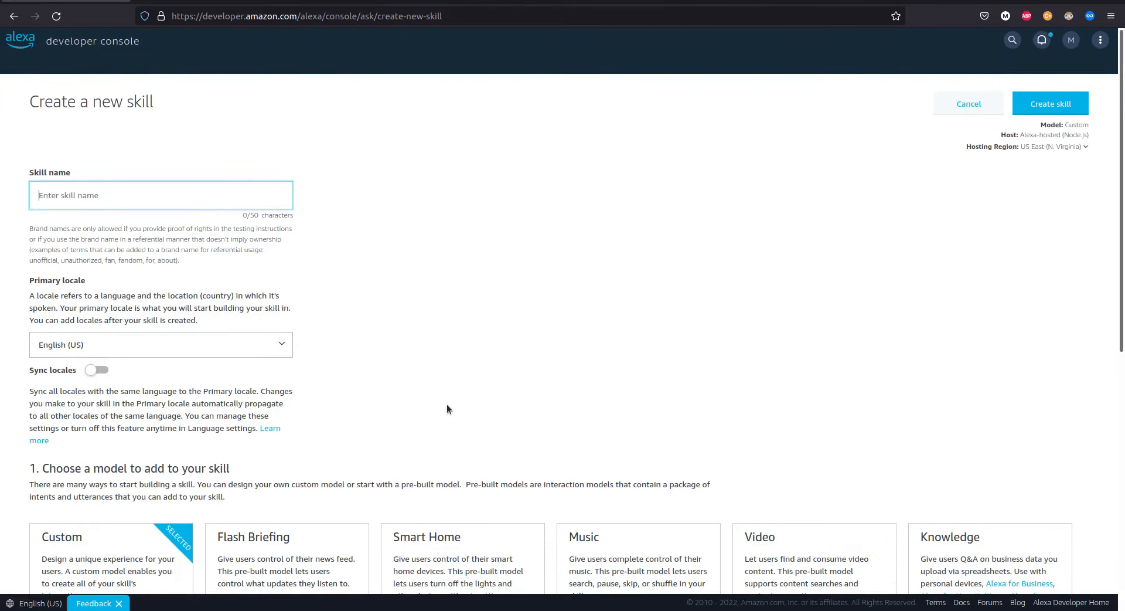
{"action": "type", "text": "DreamTest"}
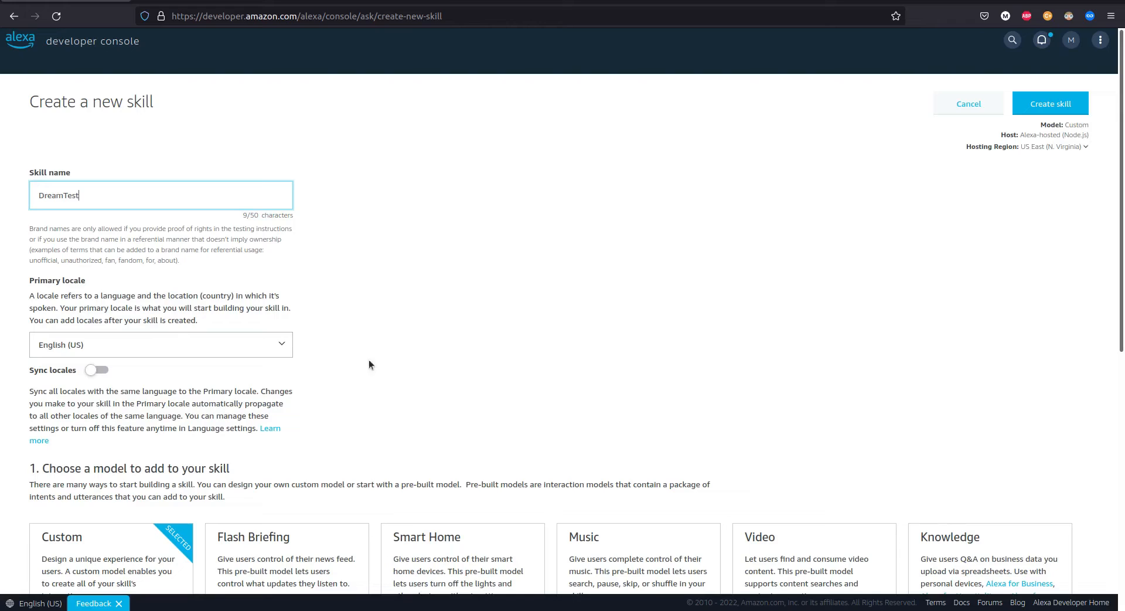
{"action": "mouse_move", "coordinate": [262, 349]}
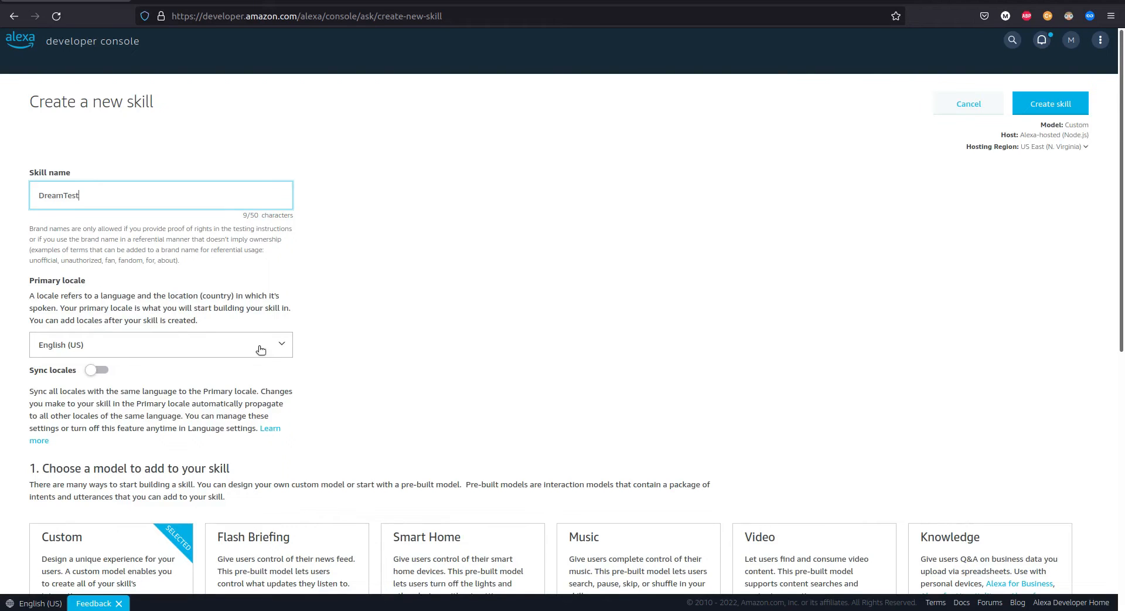
{"action": "left_click", "coordinate": [160, 345]}
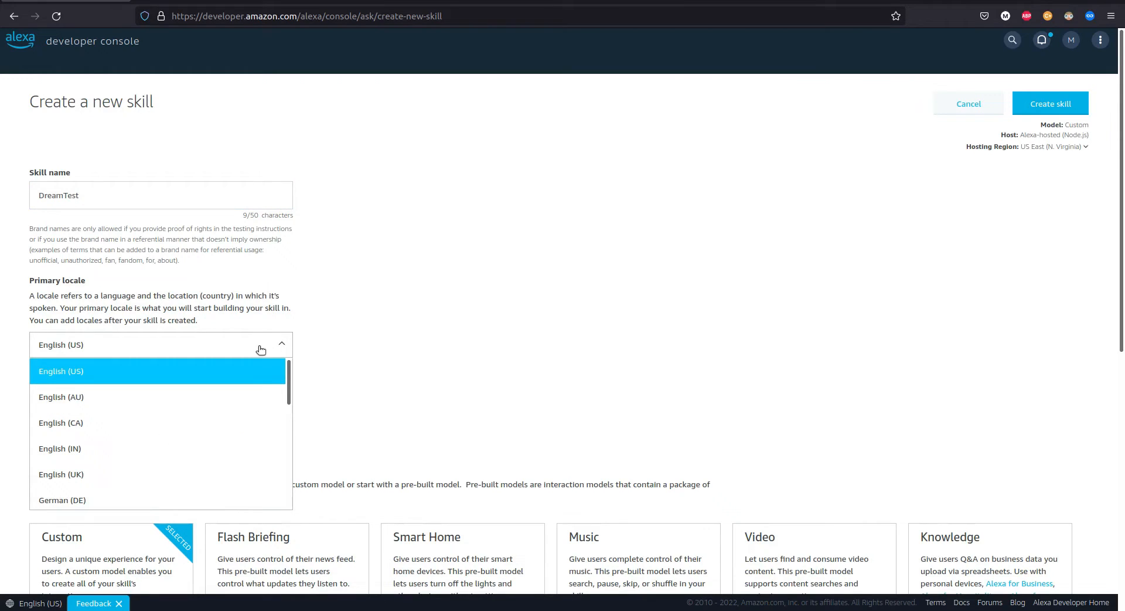
{"action": "left_click", "coordinate": [61, 371]}
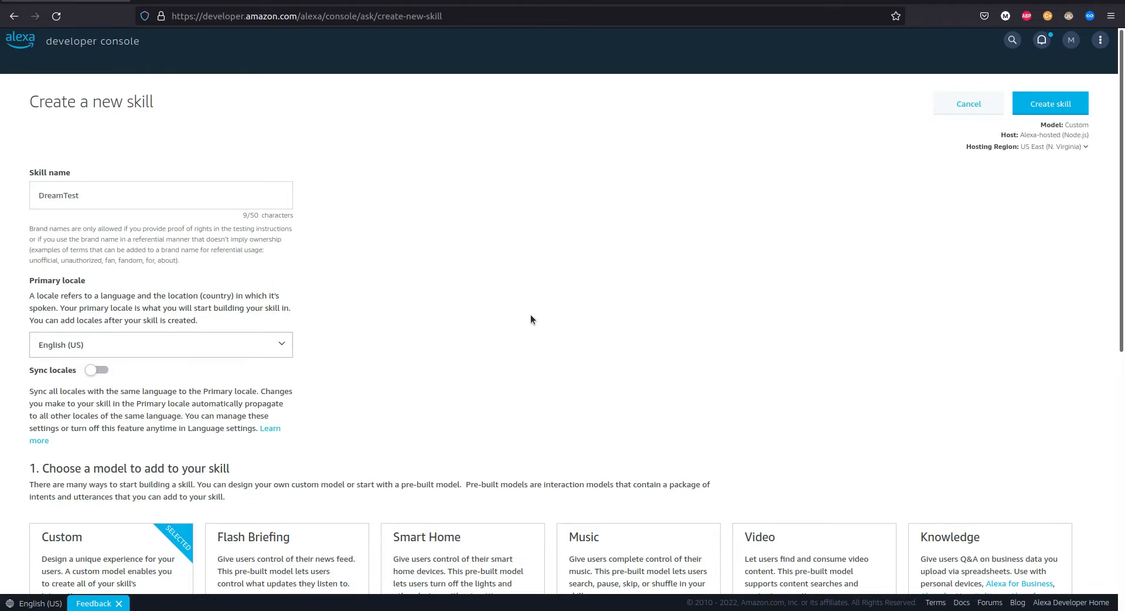
{"action": "scroll", "scroll_direction": "down", "scroll_amount": 3}
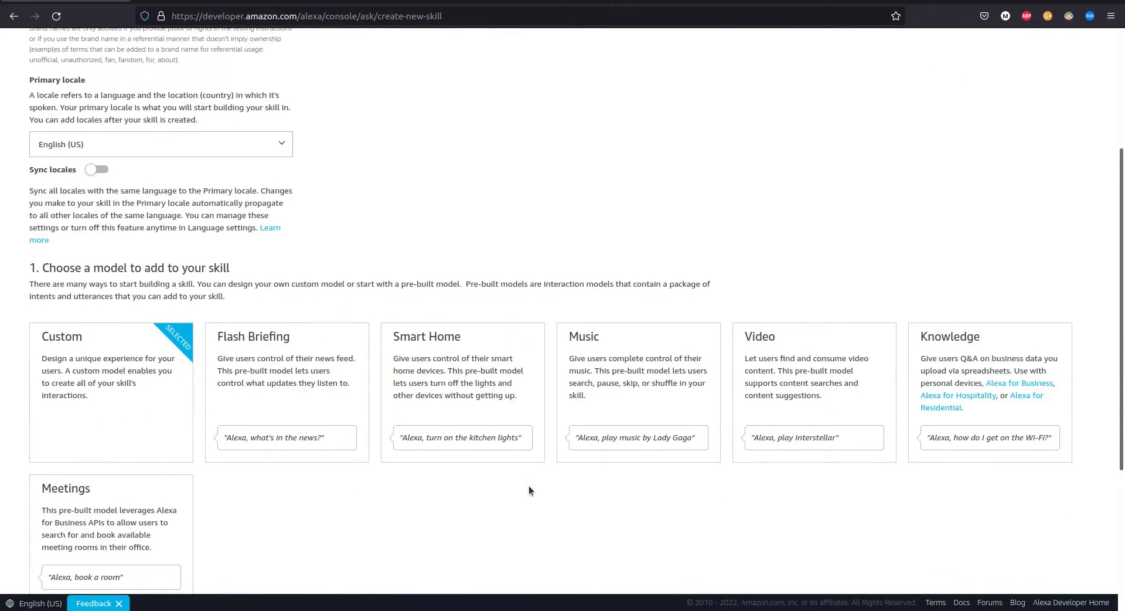
{"action": "scroll", "scroll_direction": "down", "scroll_amount": 3}
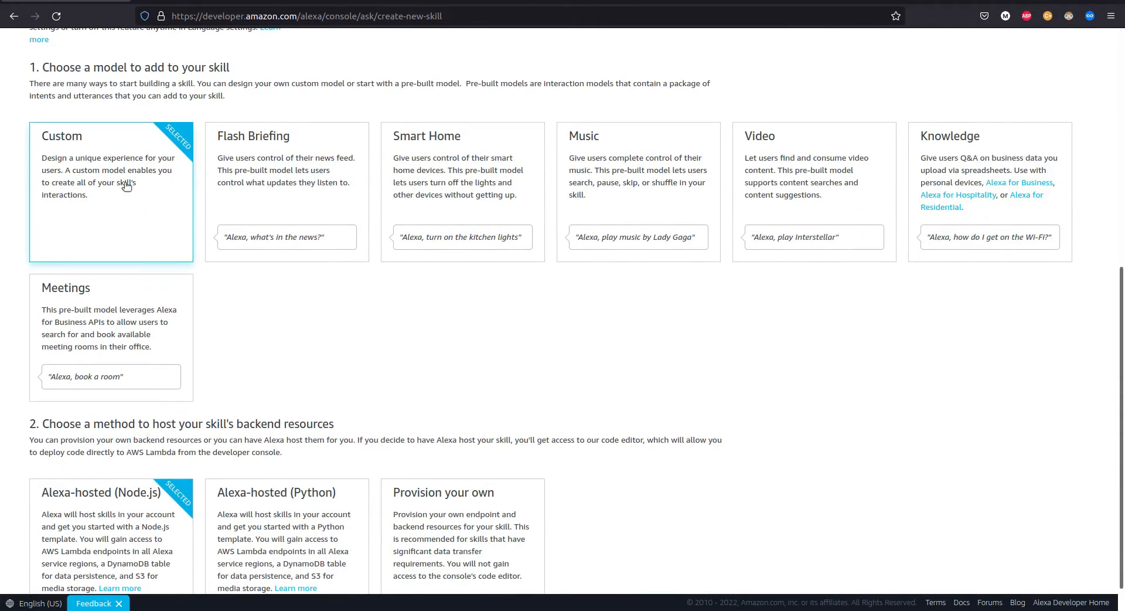
{"action": "mouse_move", "coordinate": [124, 212]}
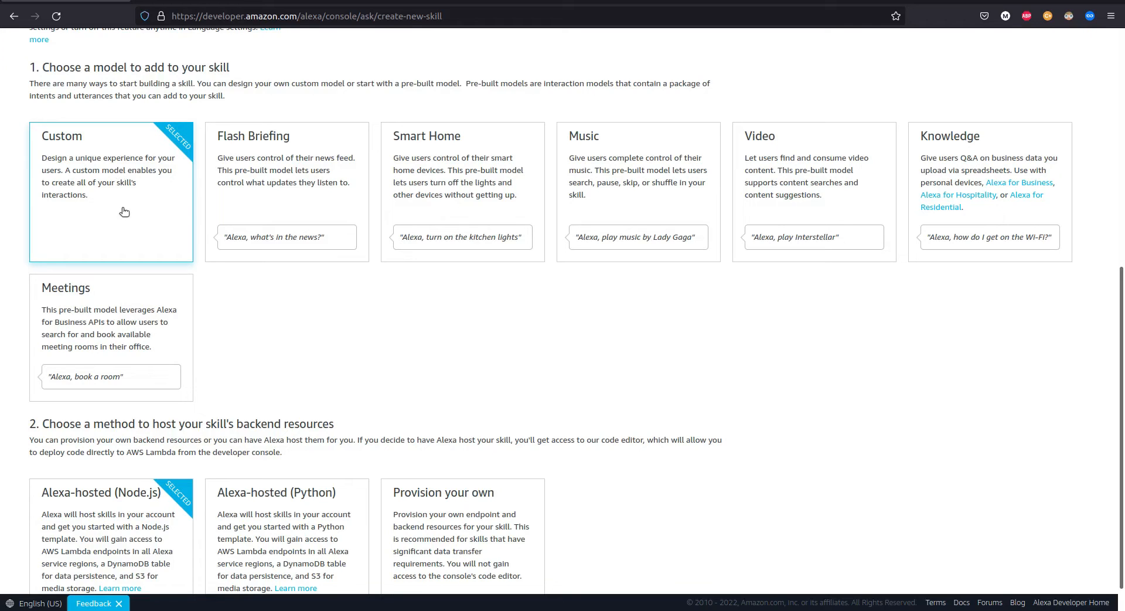
{"action": "mouse_move", "coordinate": [145, 227]}
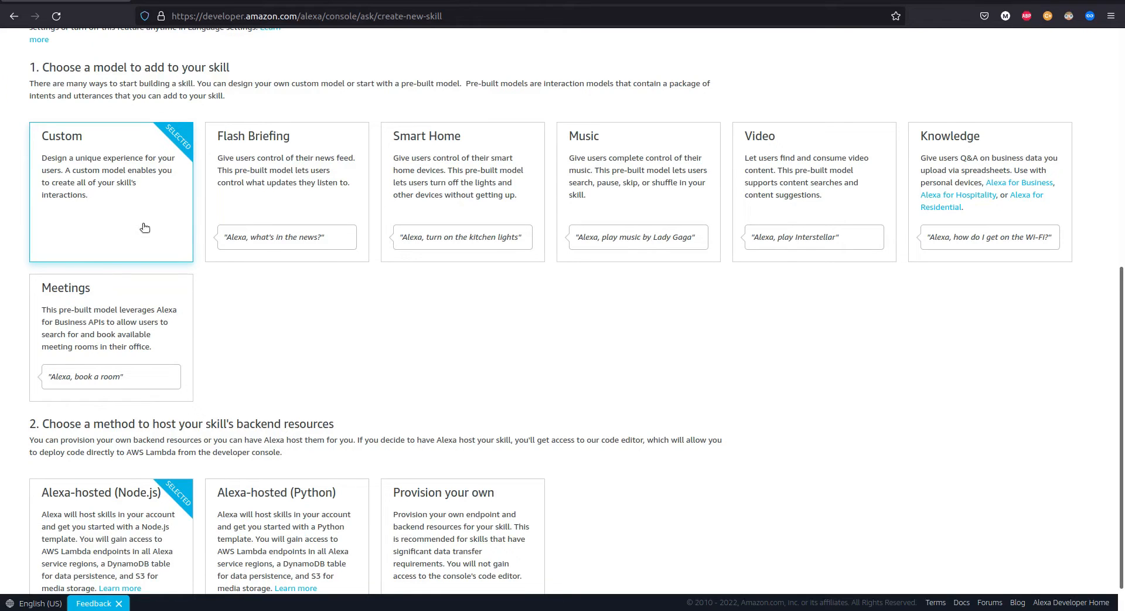
{"action": "scroll", "scroll_direction": "down", "scroll_amount": 3}
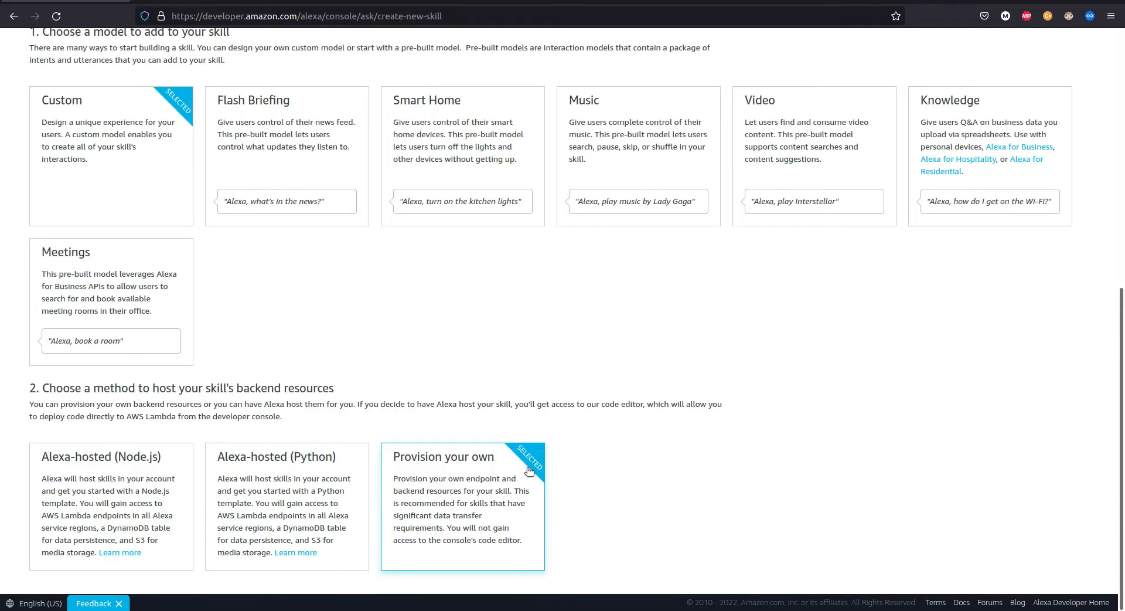
{"action": "mouse_move", "coordinate": [1054, 465]}
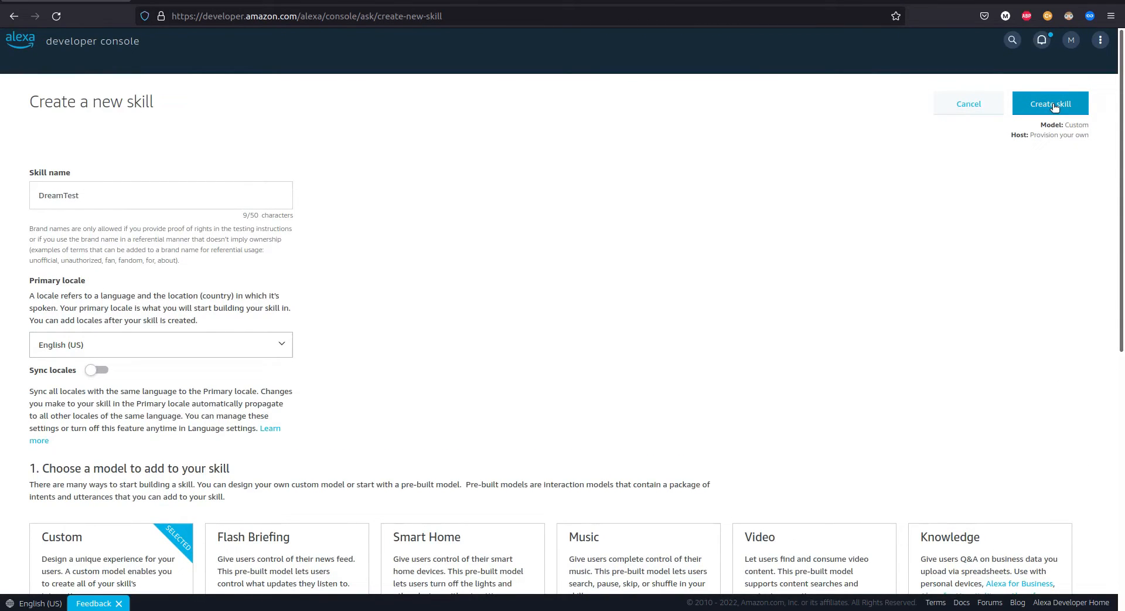
{"action": "left_click", "coordinate": [1050, 103]}
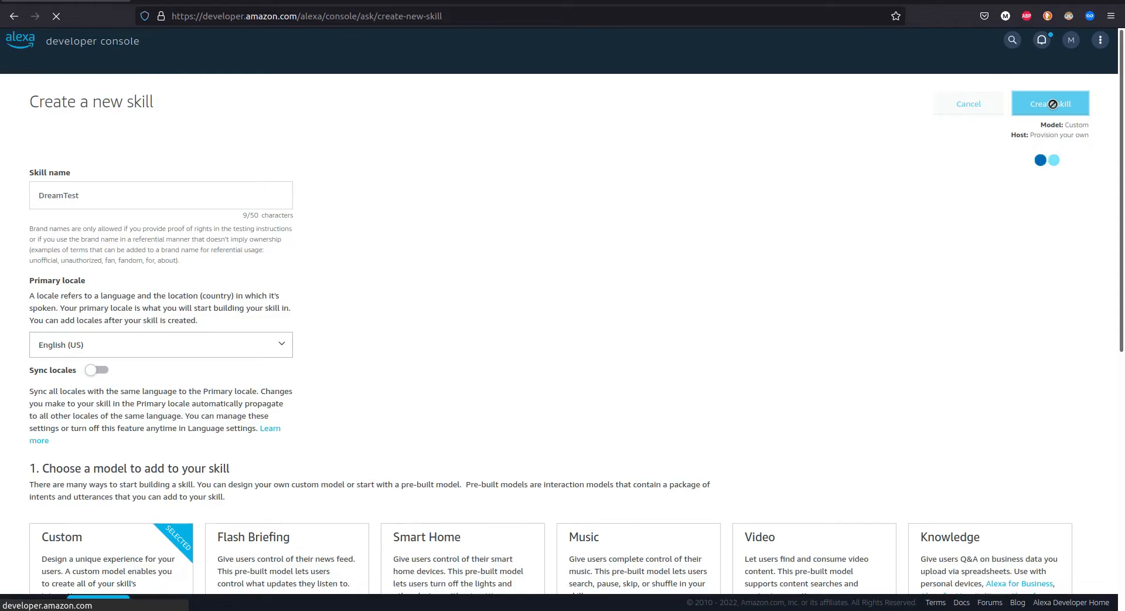
{"action": "left_click", "coordinate": [1050, 103]}
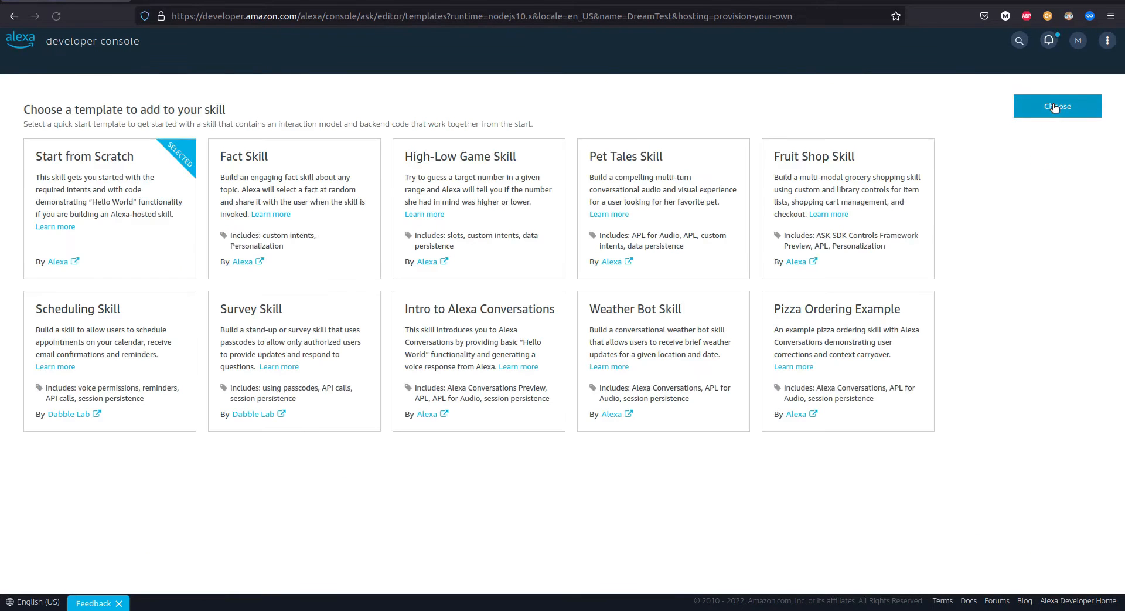
{"action": "mouse_move", "coordinate": [1012, 184]}
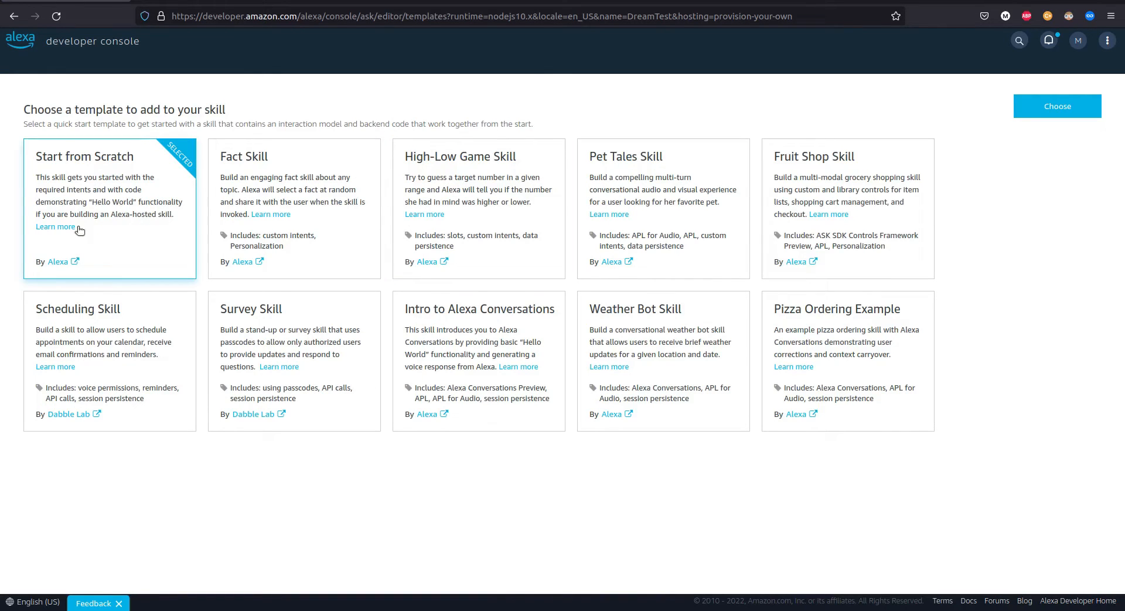
{"action": "mouse_move", "coordinate": [1044, 155]}
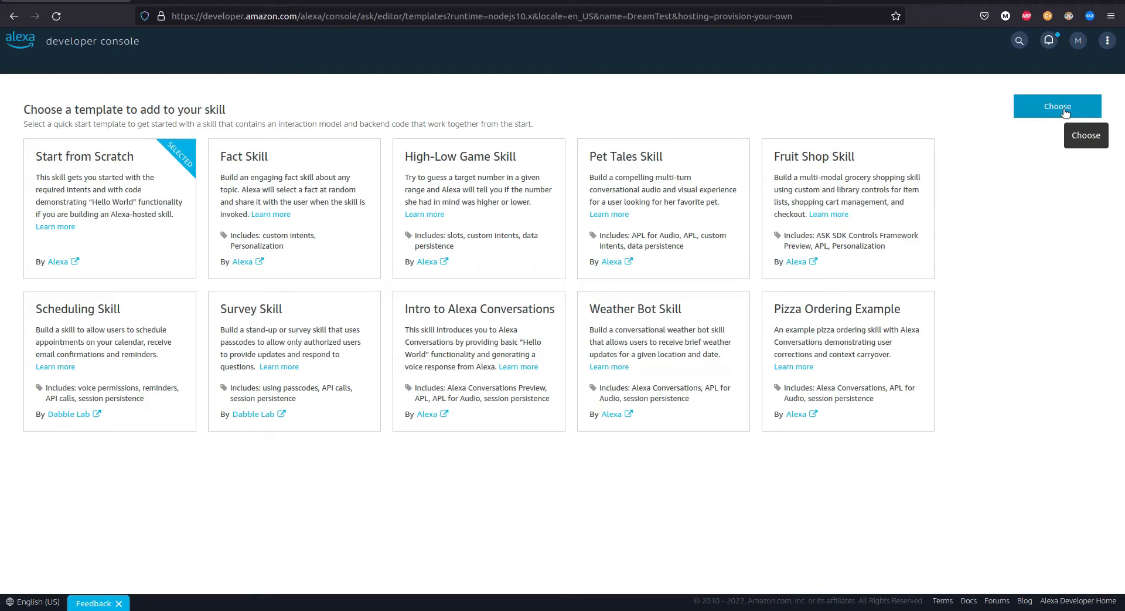
- Choose the Start from Scratch template and wait for DreamTest's build dashboard
{"action": "left_click", "coordinate": [1056, 106]}
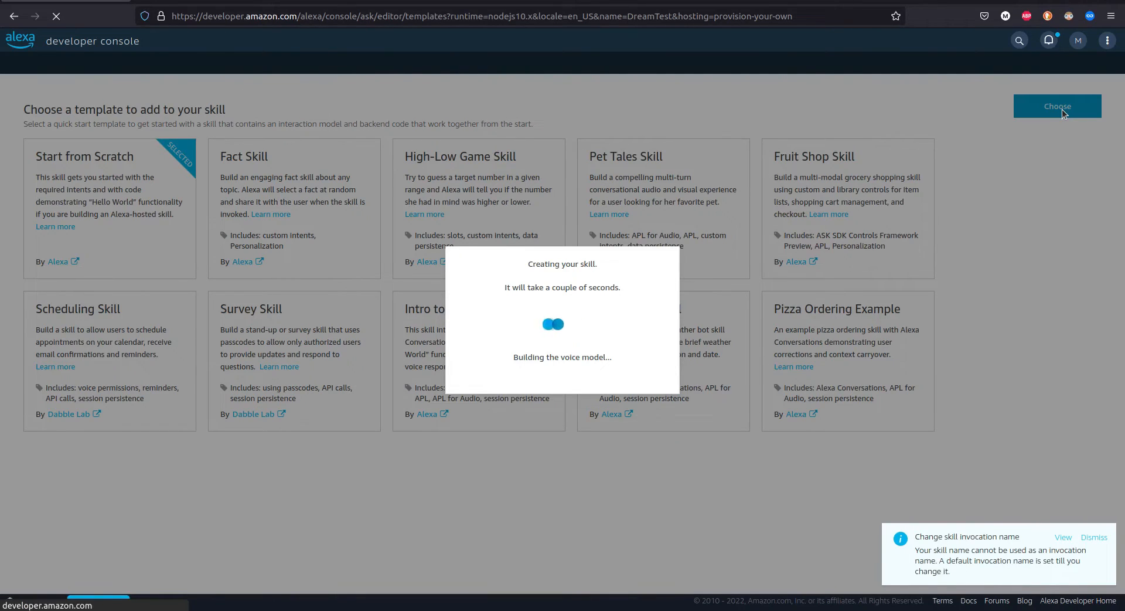
{"action": "left_click", "coordinate": [1055, 105]}
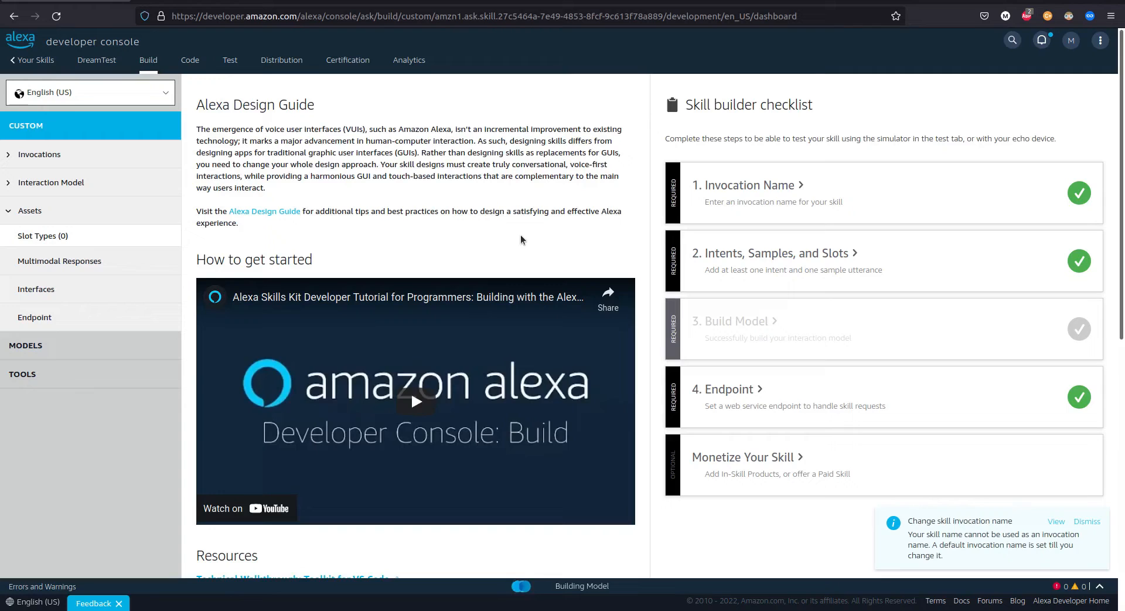
- Expand Interaction Model and view DreamTest's model in the JSON Editor
{"action": "left_click", "coordinate": [1087, 521]}
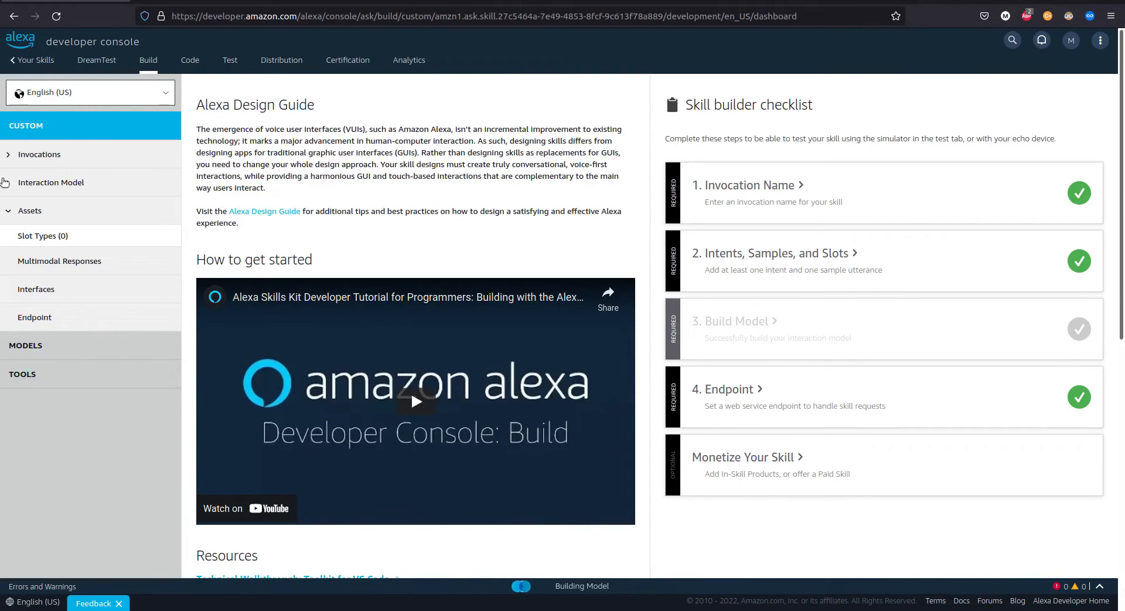
{"action": "left_click", "coordinate": [51, 181]}
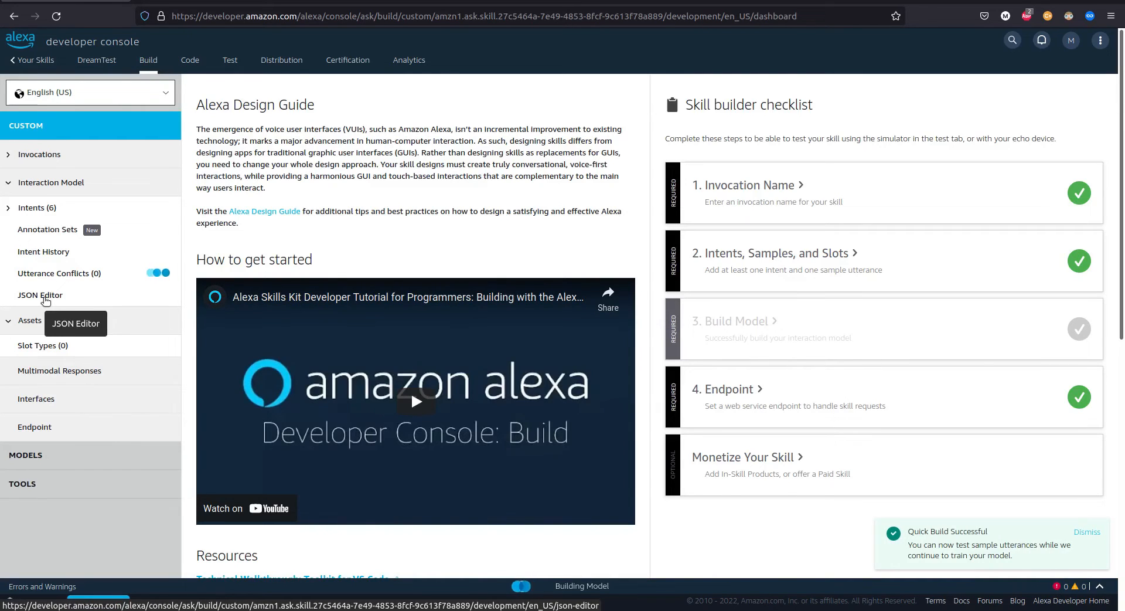
{"action": "left_click", "coordinate": [41, 295]}
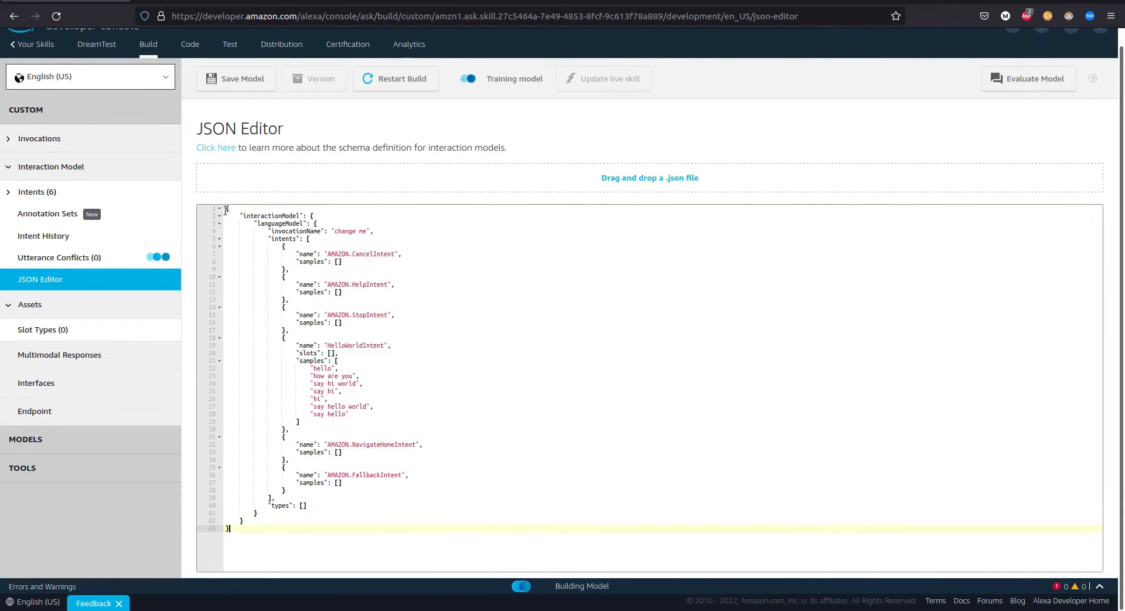
{"action": "key", "text": "ctrl+a"}
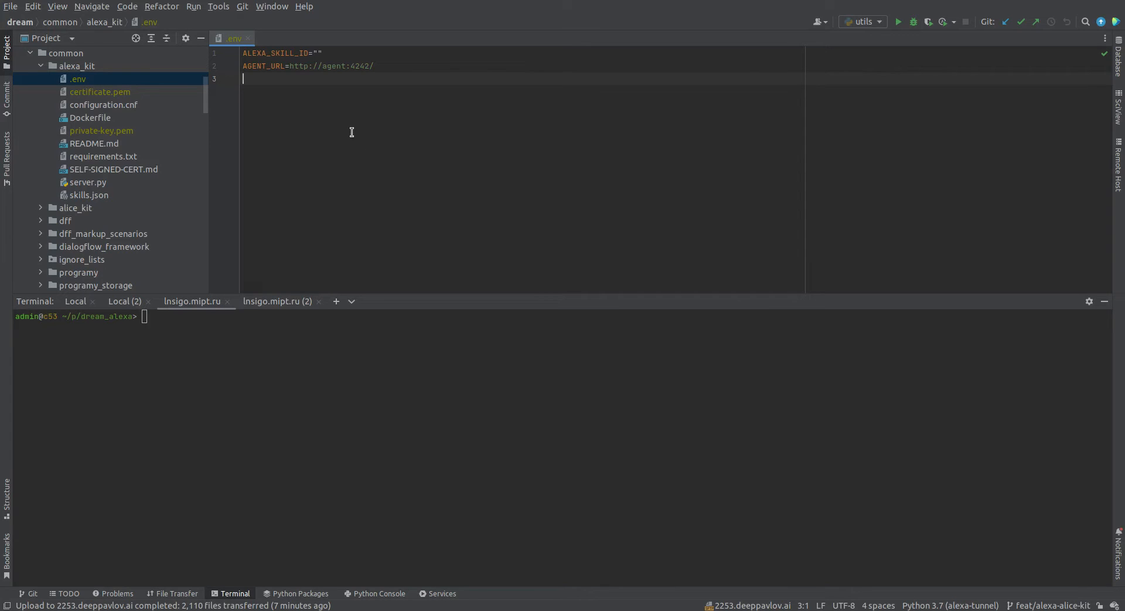
{"action": "mouse_move", "coordinate": [133, 148]}
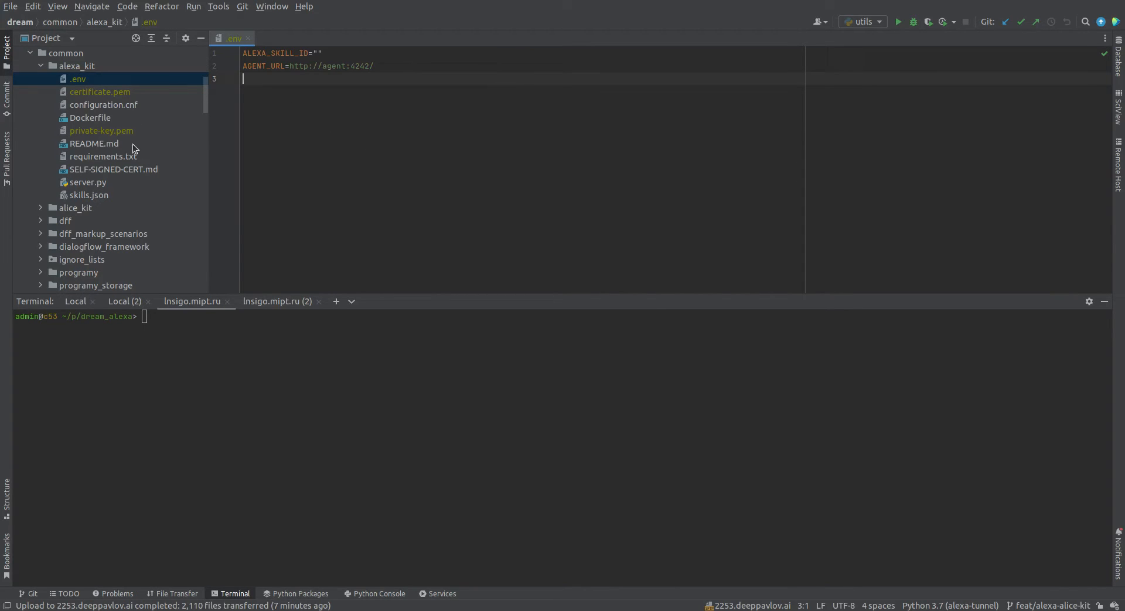
{"action": "mouse_move", "coordinate": [102, 201]}
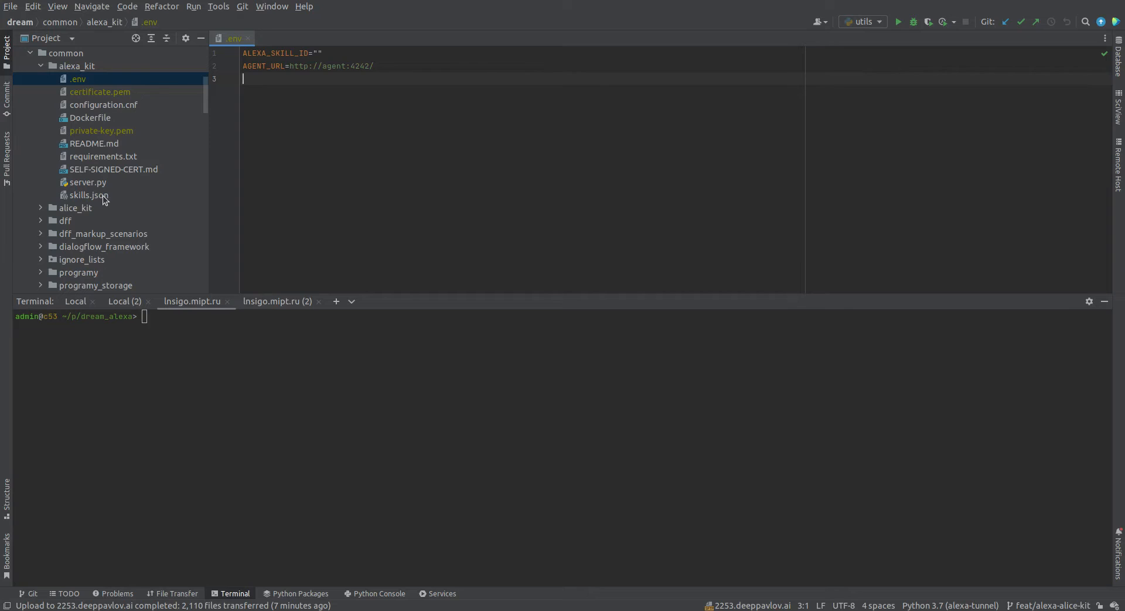
- Open skills.json in PyCharm and copy its entire contents
{"action": "double_click", "coordinate": [87, 195]}
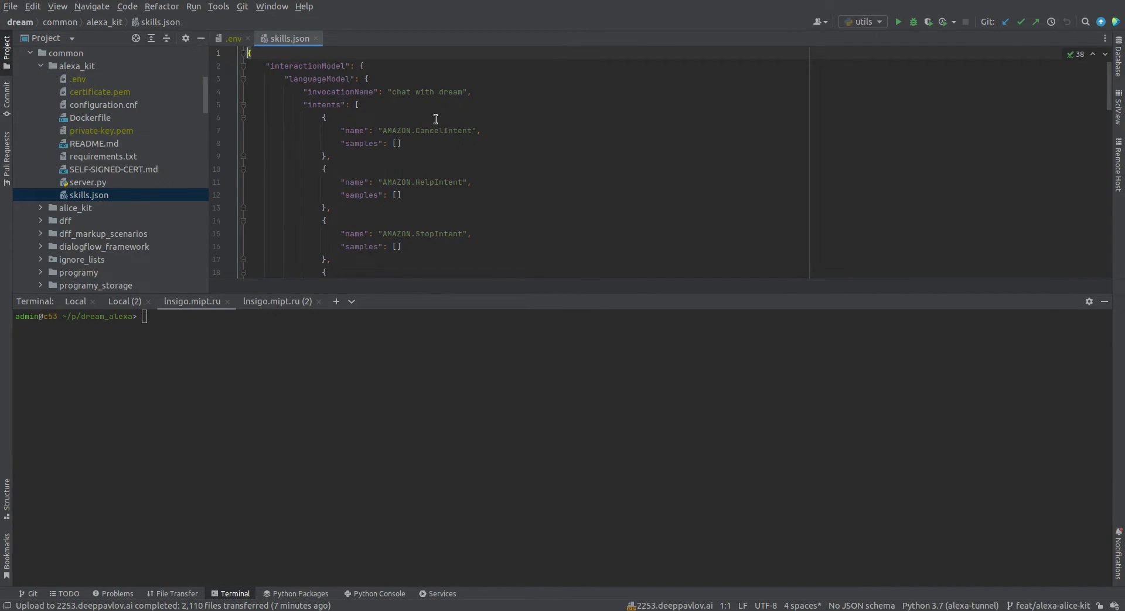
{"action": "key", "text": "ctrl+a"}
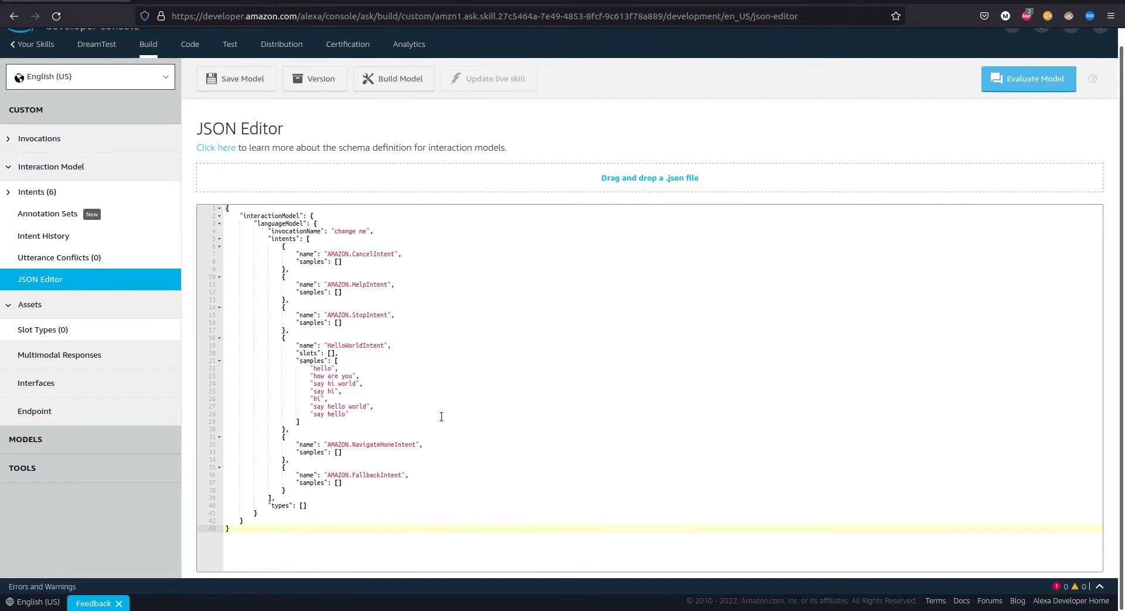
{"action": "mouse_move", "coordinate": [418, 543]}
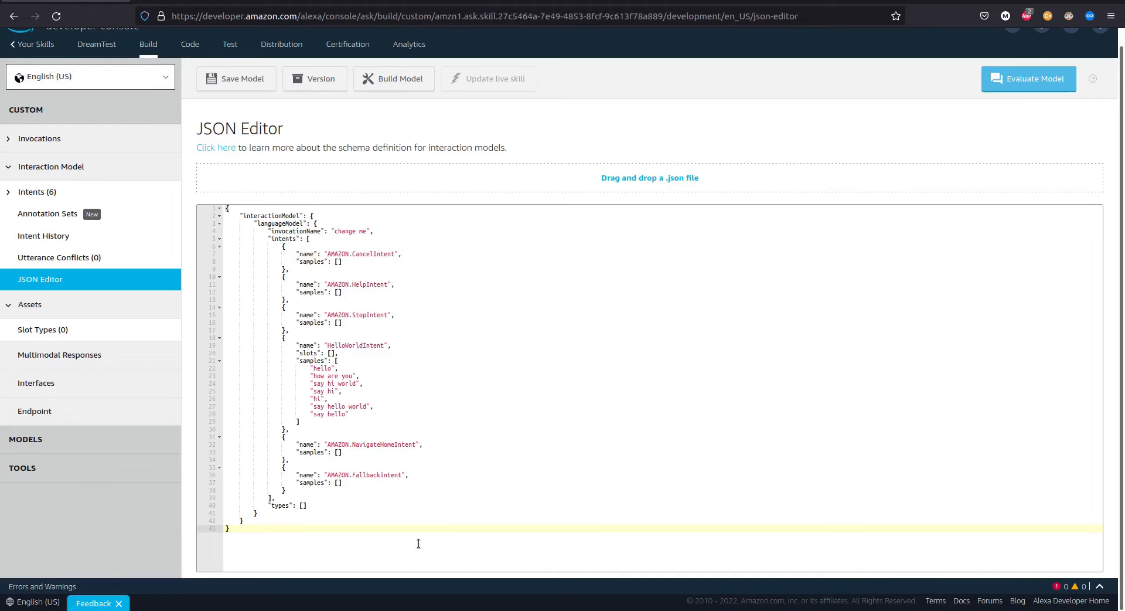
- Paste the 'chat with dream' model with its ChatWithDream intent, then save and build
{"action": "key", "text": "ctrl+a"}
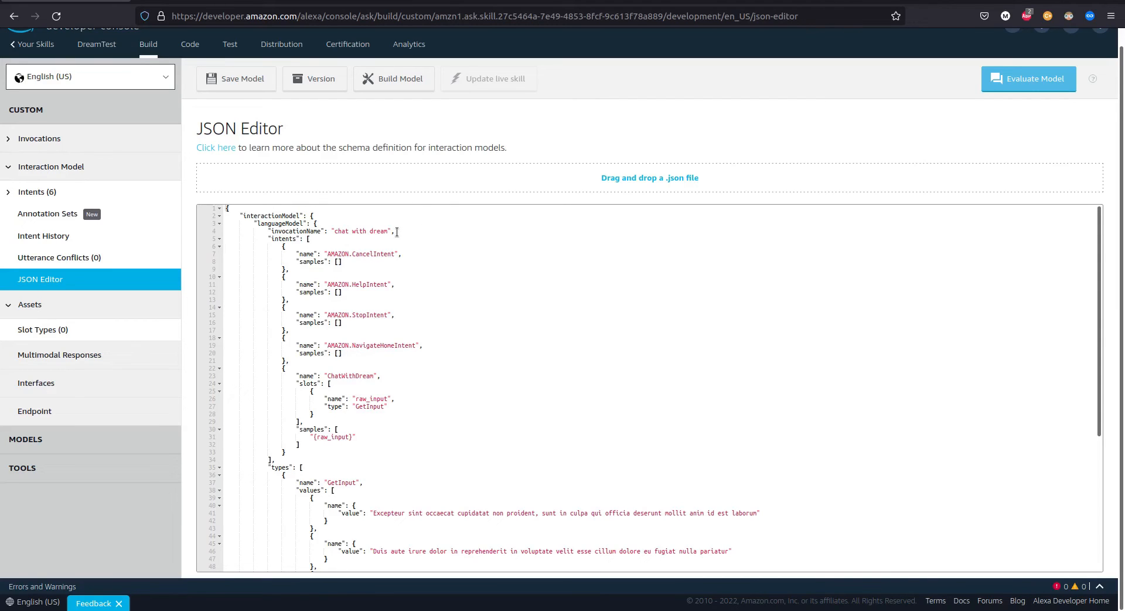
{"action": "double_click", "coordinate": [359, 231]}
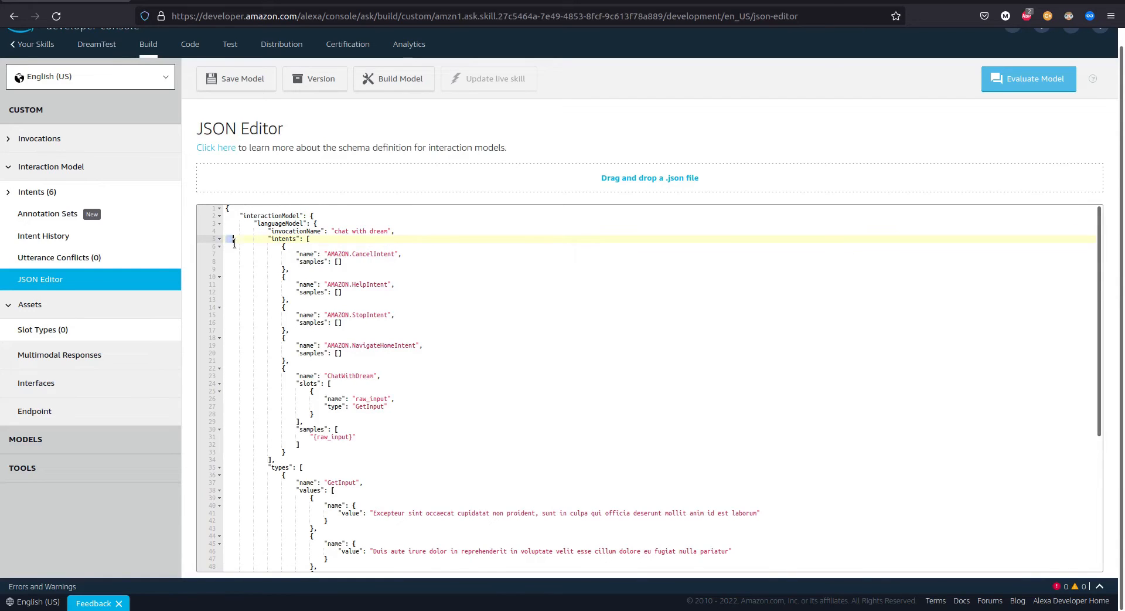
{"action": "left_click_drag", "start_coordinate": [235, 239], "coordinate": [423, 345]}
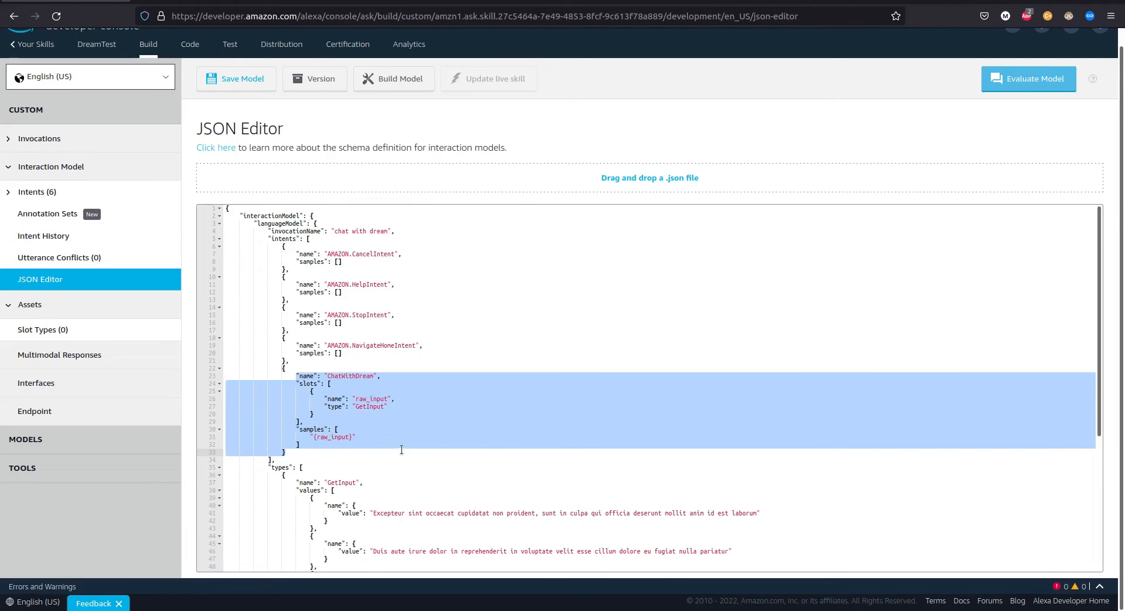
{"action": "scroll", "scroll_direction": "down", "scroll_amount": 3}
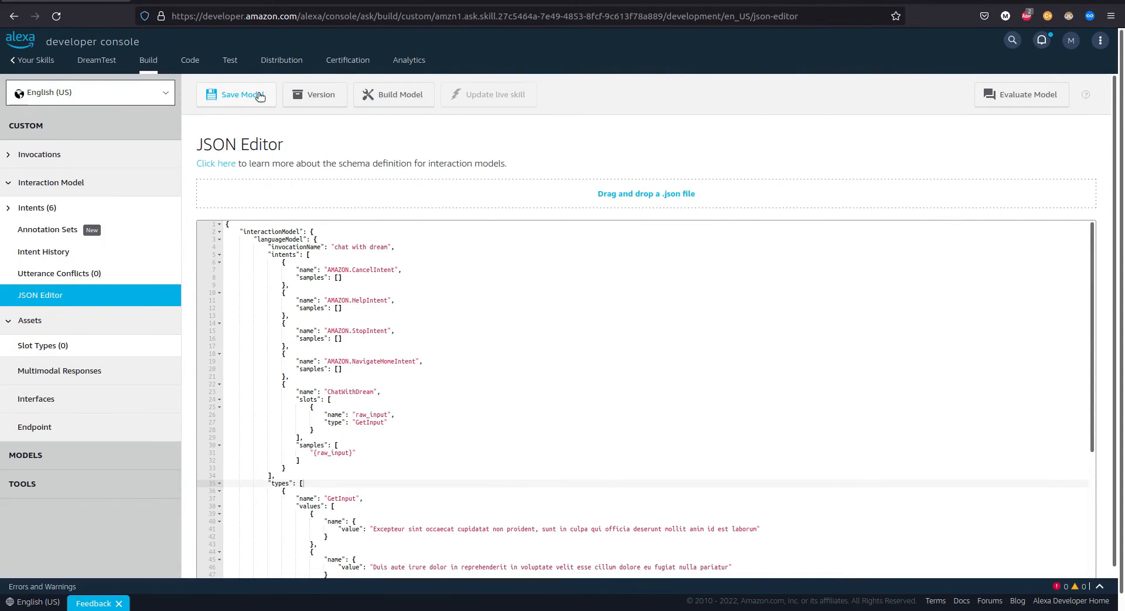
{"action": "left_click", "coordinate": [242, 94]}
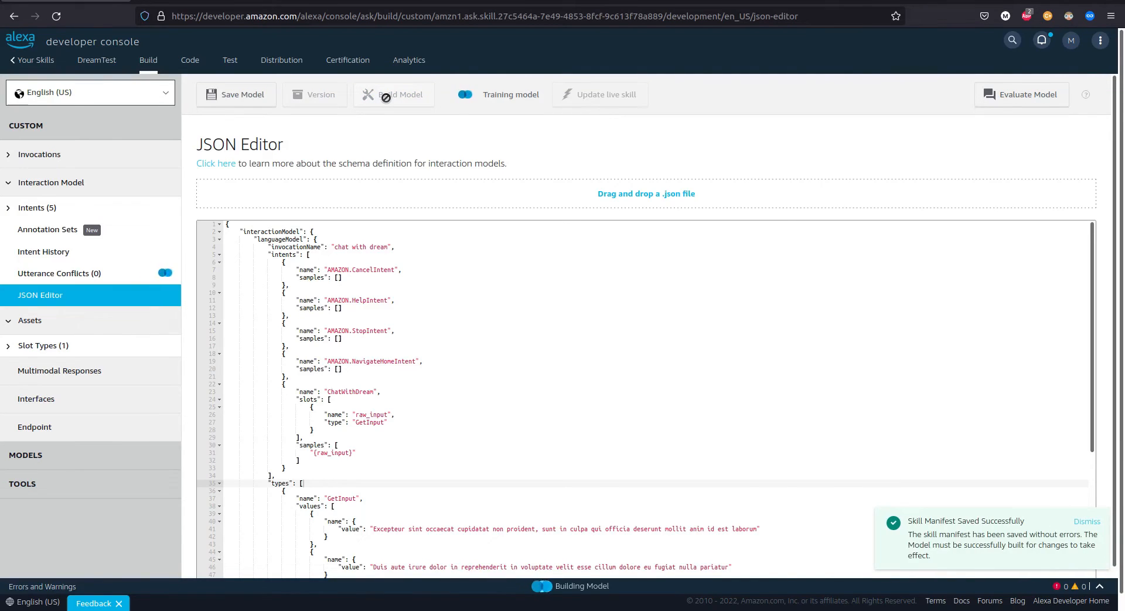
{"action": "left_click", "coordinate": [400, 94]}
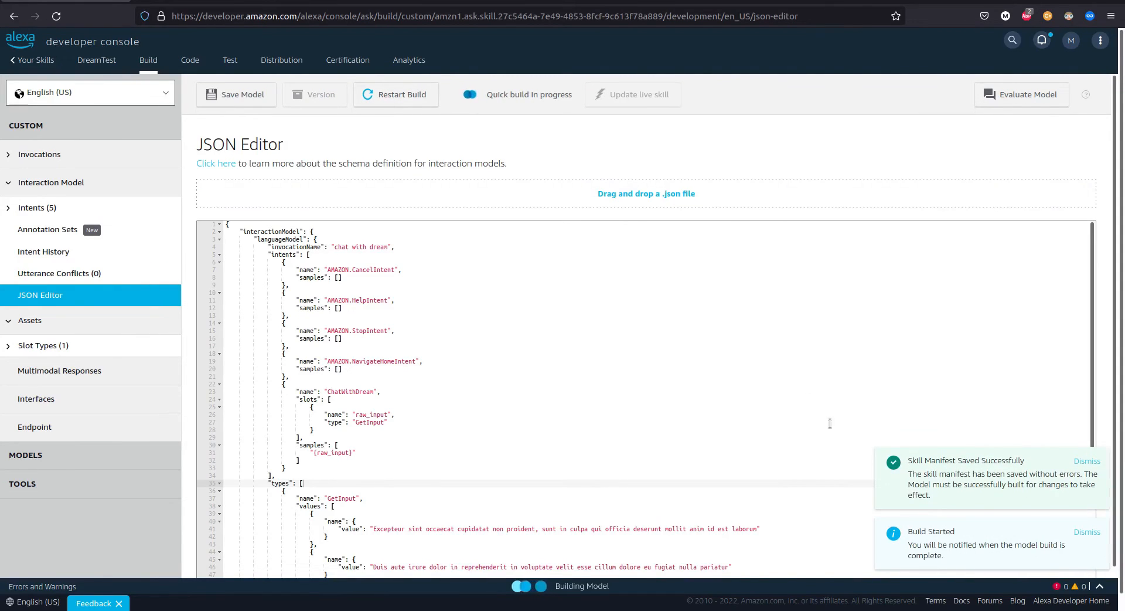
{"action": "mouse_move", "coordinate": [964, 557]}
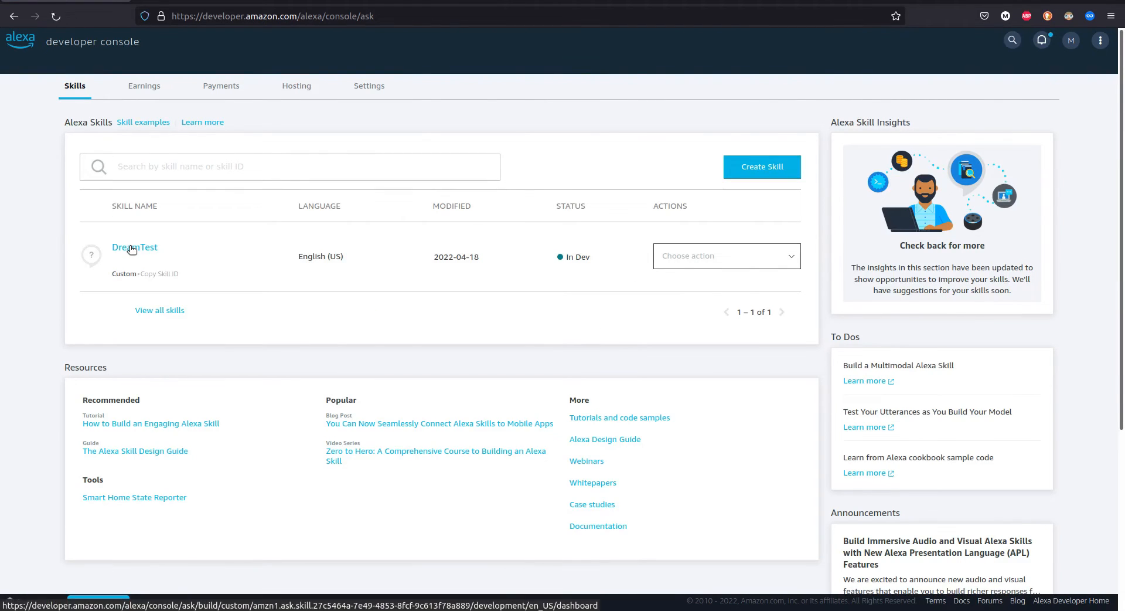
- Open DreamTest's Endpoint settings and copy the skill ID to the clipboard
{"action": "left_click", "coordinate": [134, 247]}
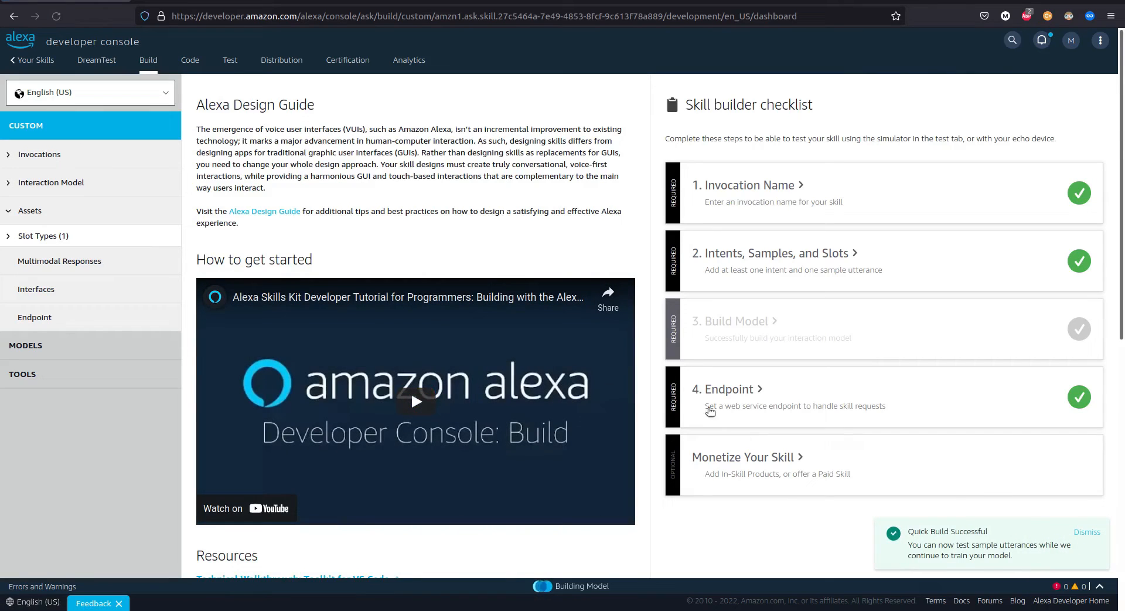
{"action": "left_click", "coordinate": [729, 388]}
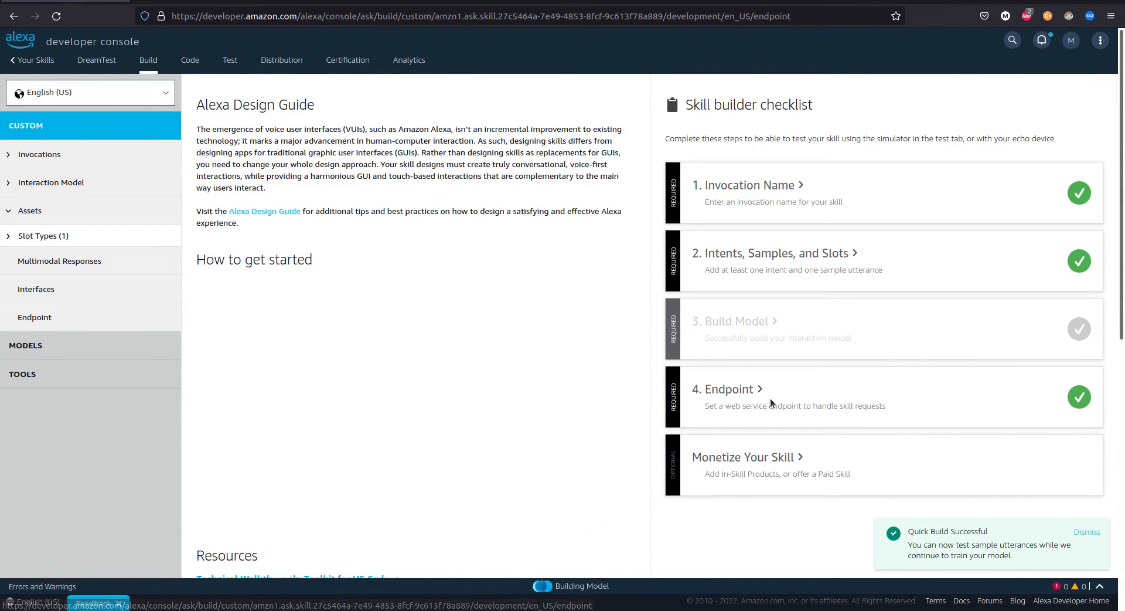
{"action": "left_click", "coordinate": [34, 316]}
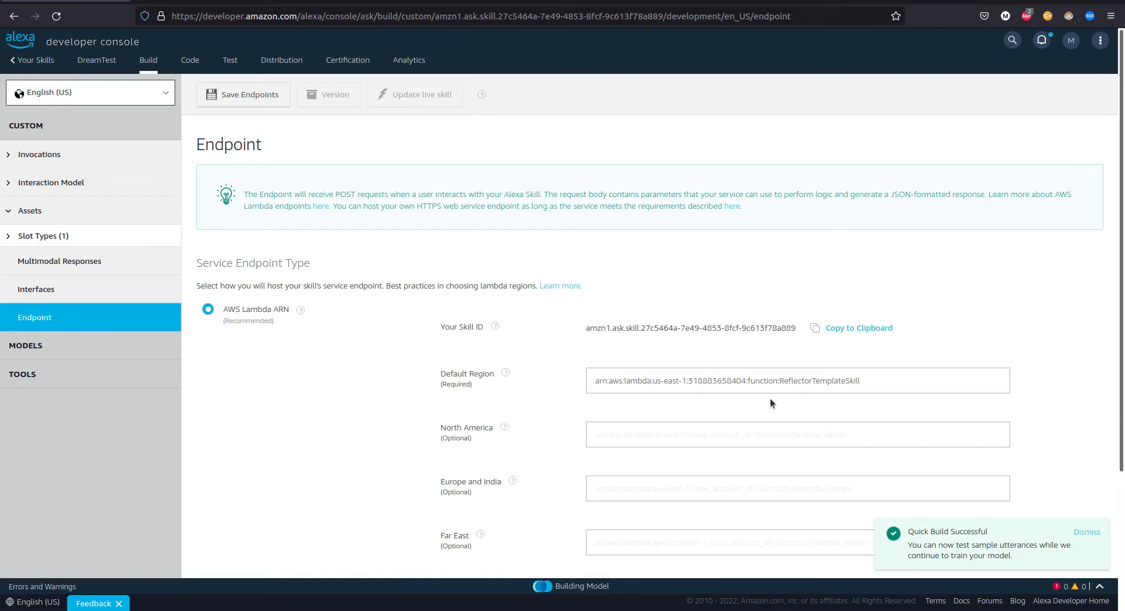
{"action": "scroll", "scroll_direction": "down", "scroll_amount": 3}
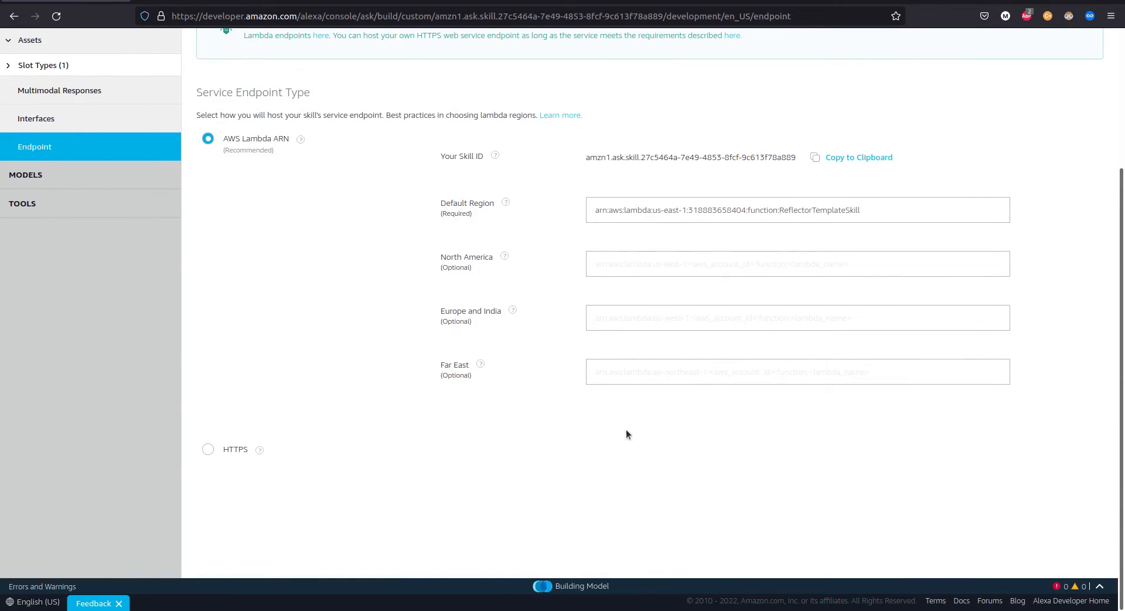
{"action": "mouse_move", "coordinate": [588, 396]}
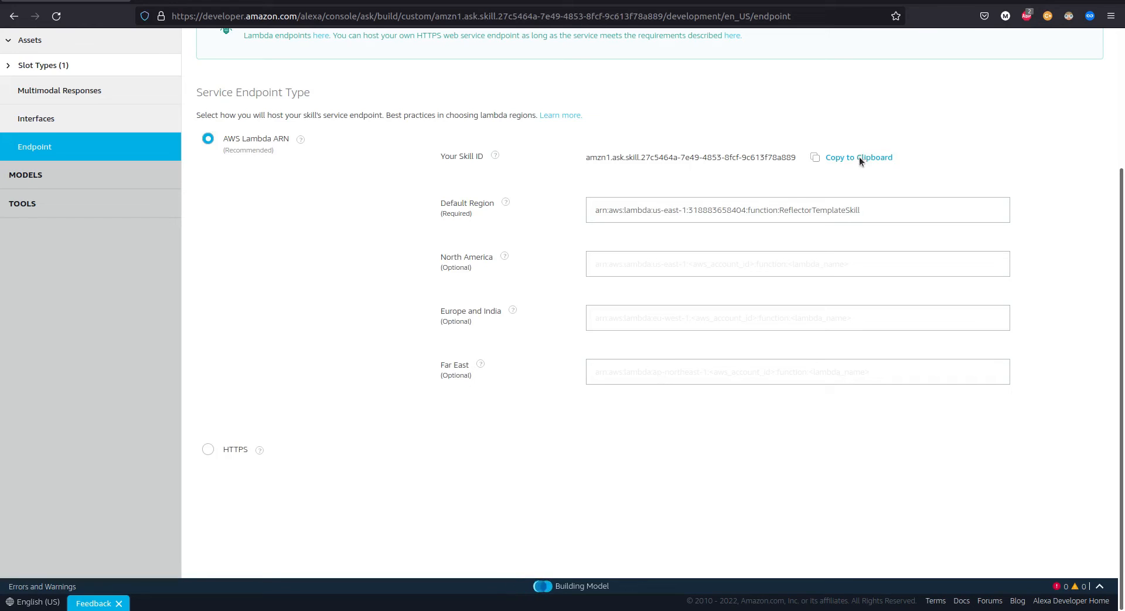
{"action": "left_click", "coordinate": [858, 157]}
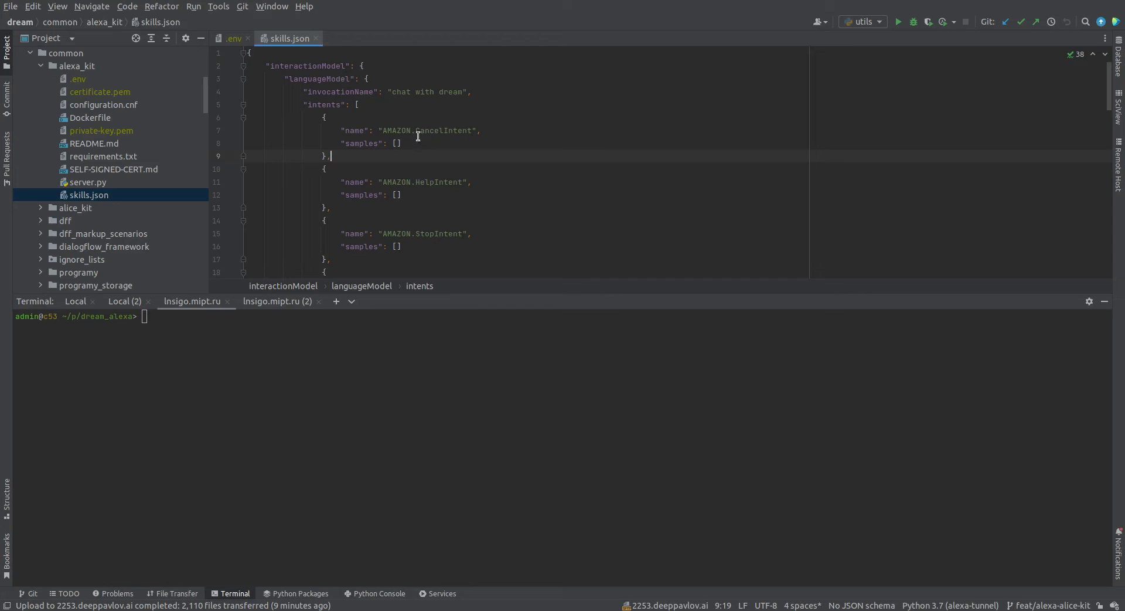
- Paste amzn1.ask.skill.27c5464a-7e49-4853-8fcf-9c613f78a886 as ALEXA_SKILL_ID in .env
{"action": "left_click", "coordinate": [231, 38]}
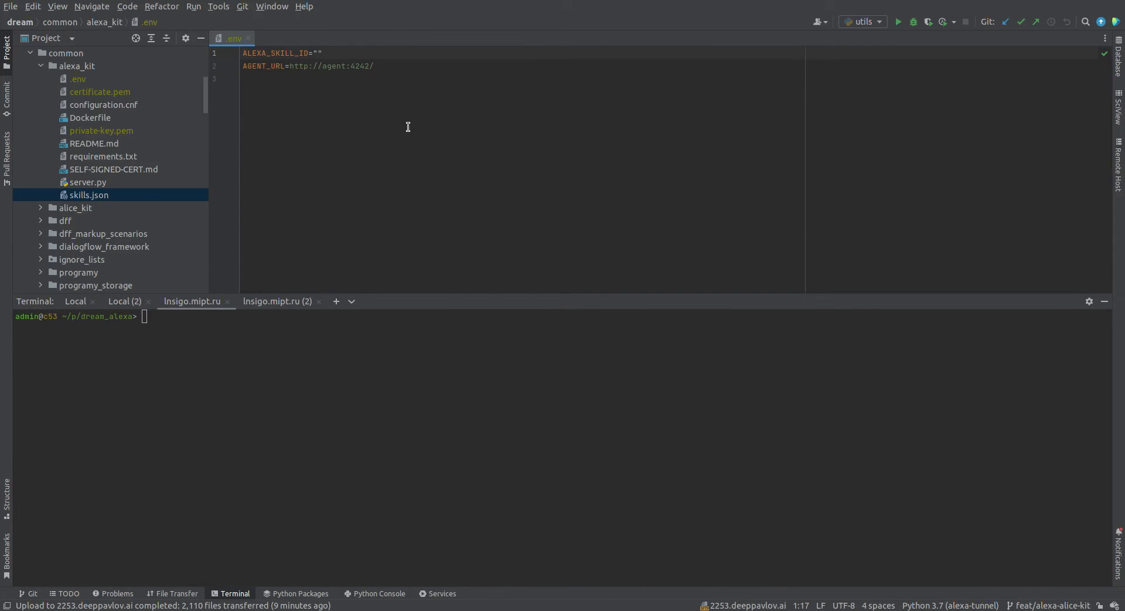
{"action": "type", "text": "amzn1.ask.skill.27c5464a-7e49-4853-8fcf-9c613f78a886"}
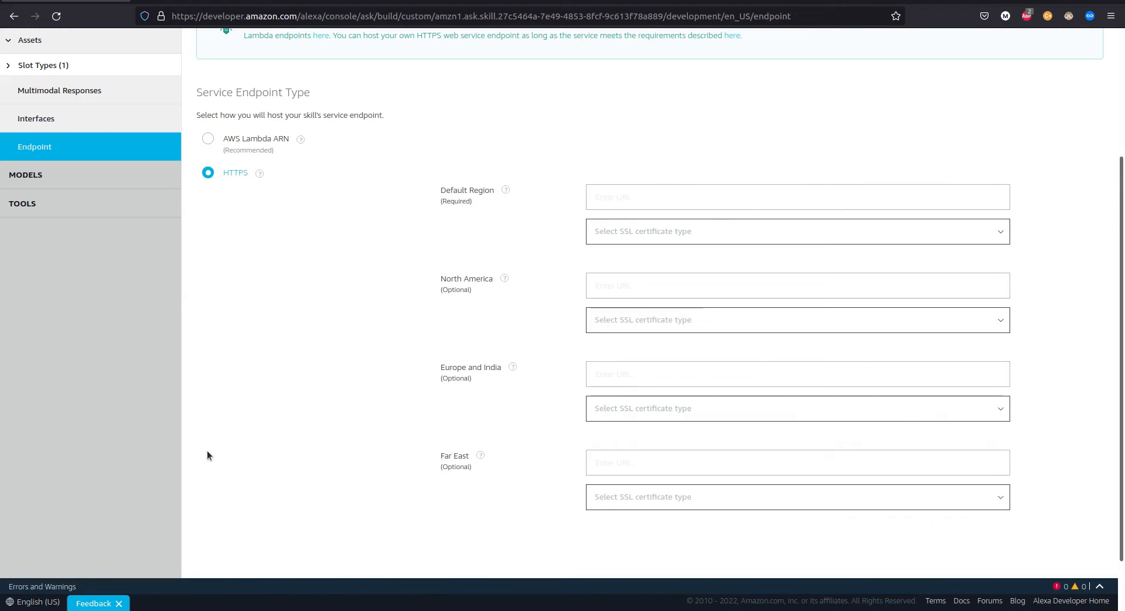
{"action": "mouse_move", "coordinate": [637, 208]}
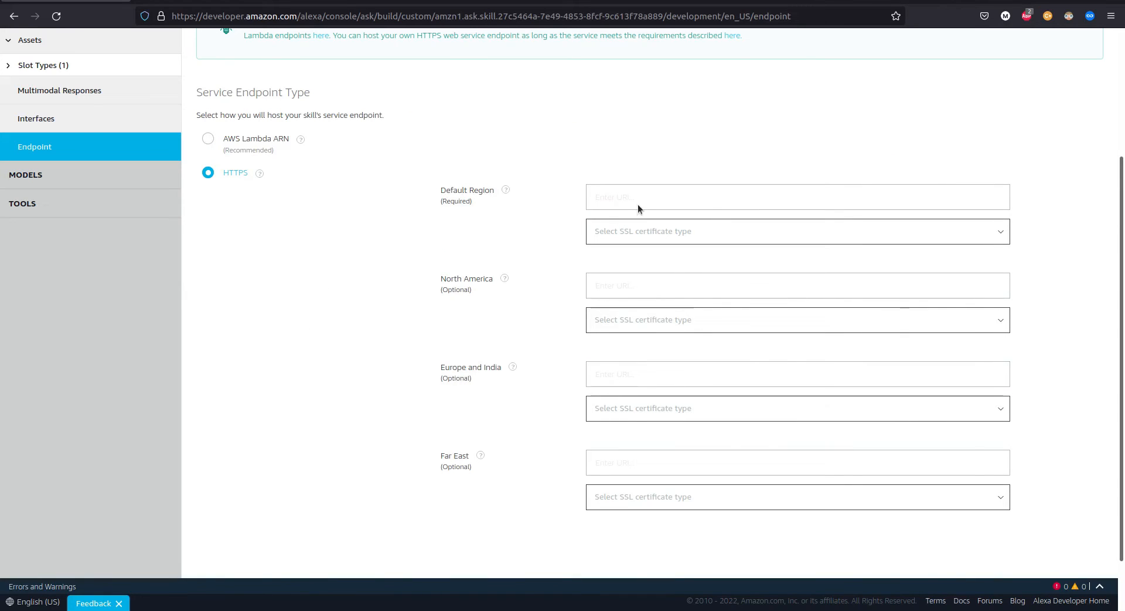
{"action": "left_click", "coordinate": [796, 196]}
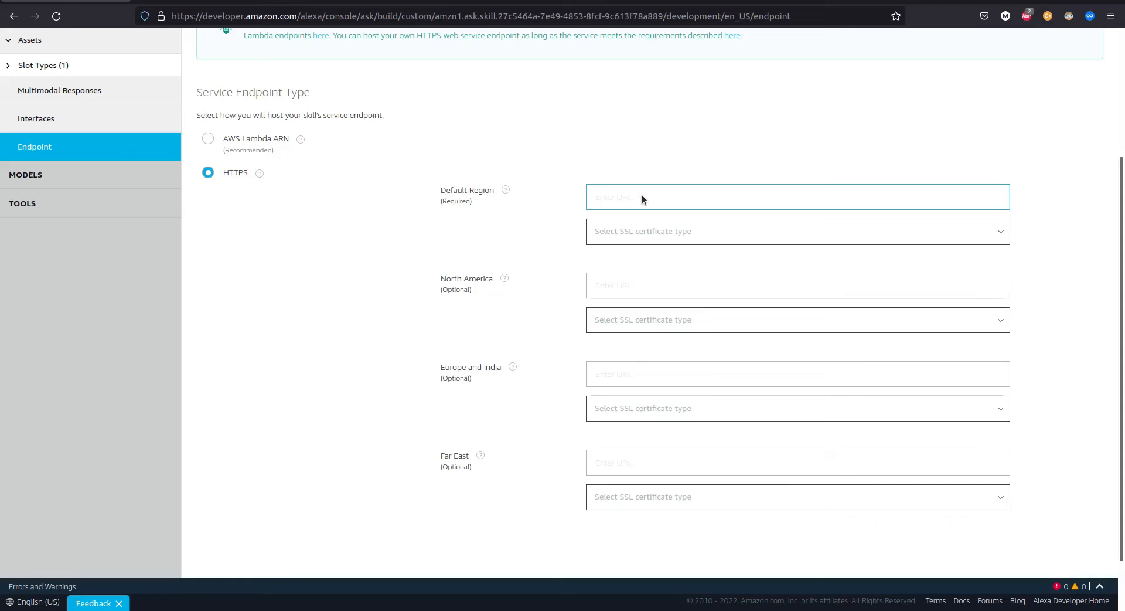
{"action": "type", "text": "h"}
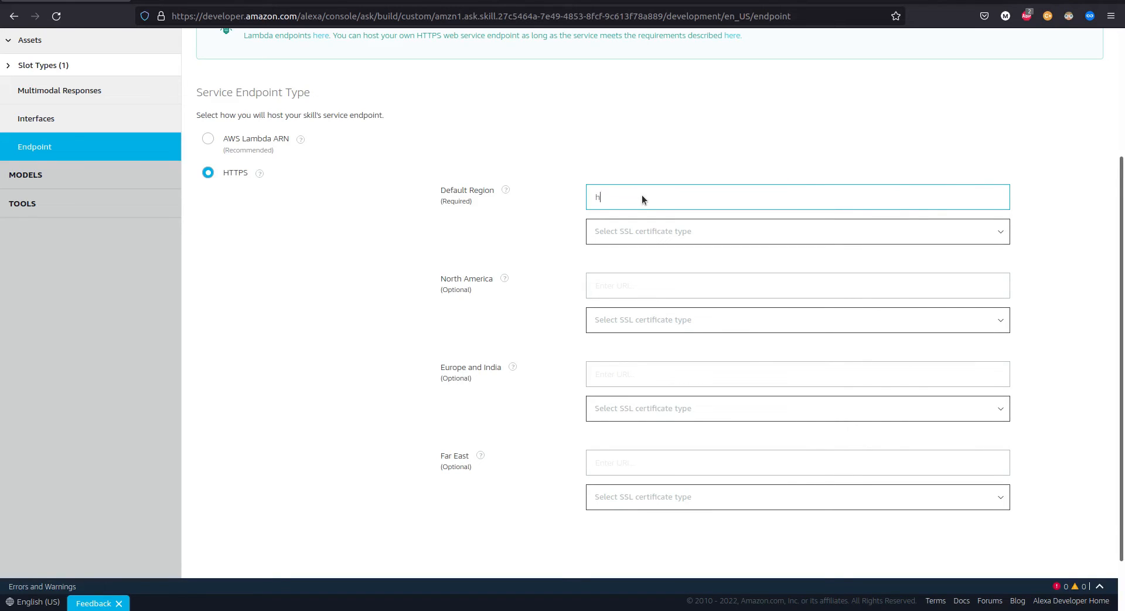
{"action": "type", "text": "ttps://"}
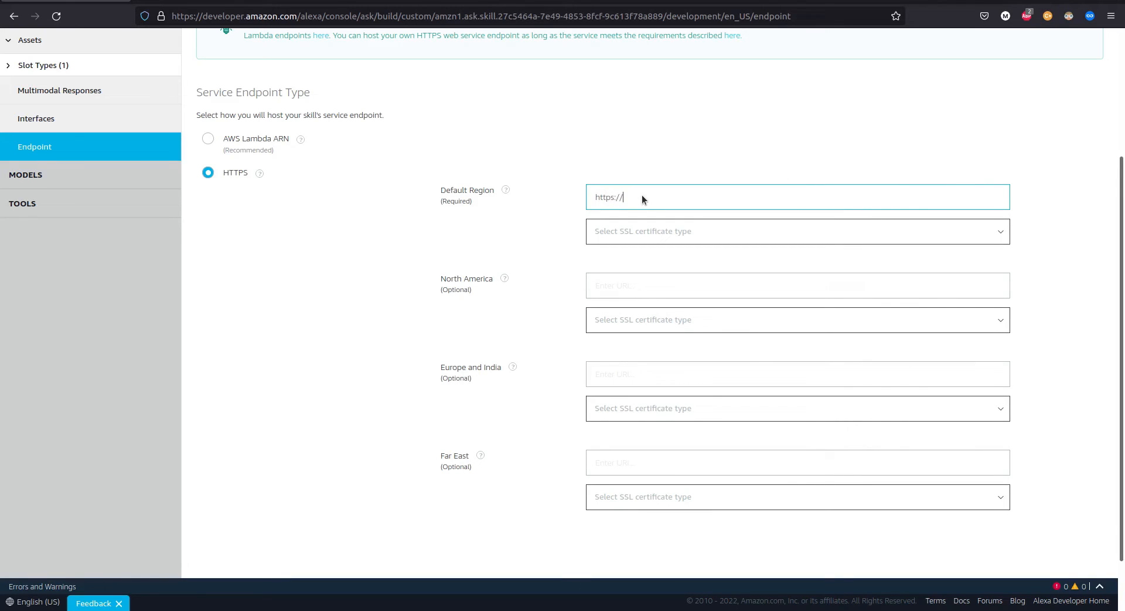
{"action": "type", "text": "2253"}
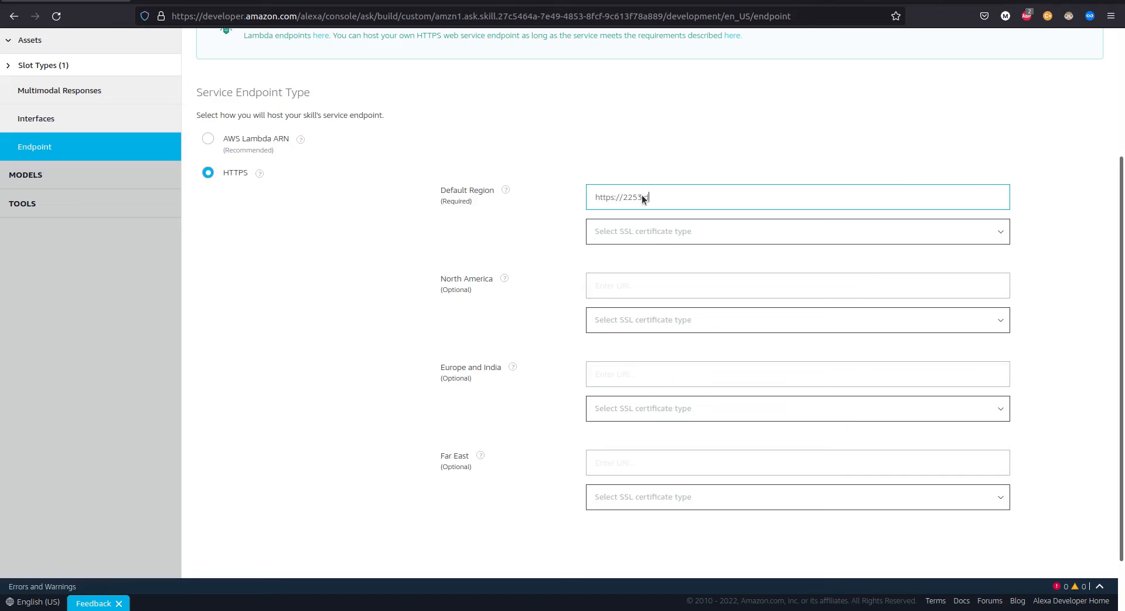
{"action": "type", "text": "deeppavlov.ai"}
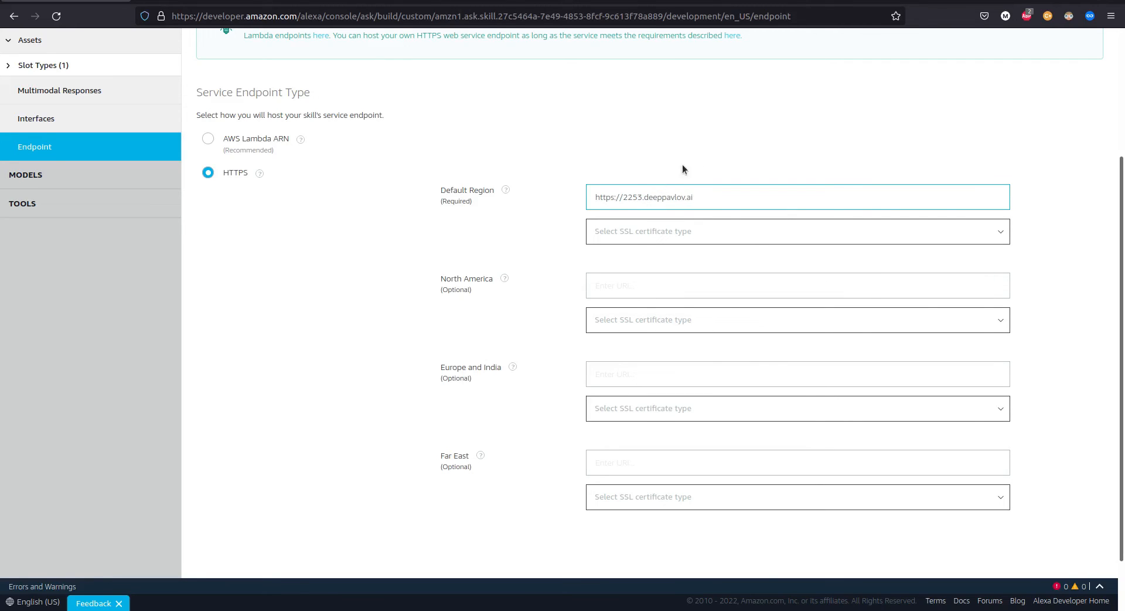
{"action": "left_click", "coordinate": [796, 231]}
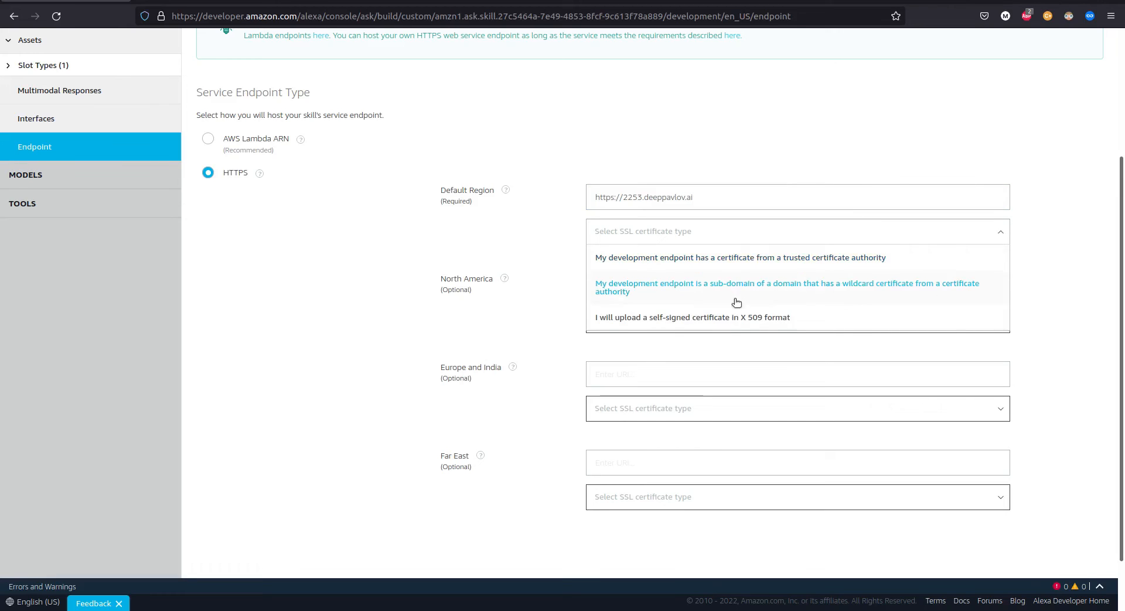
{"action": "left_click", "coordinate": [691, 317]}
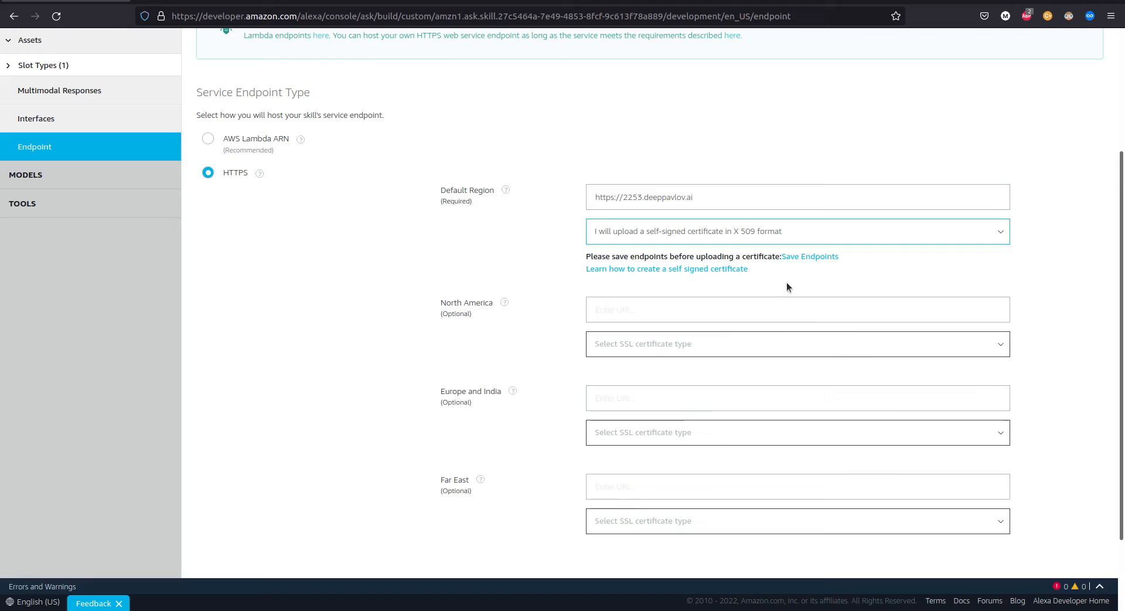
{"action": "mouse_move", "coordinate": [795, 274]}
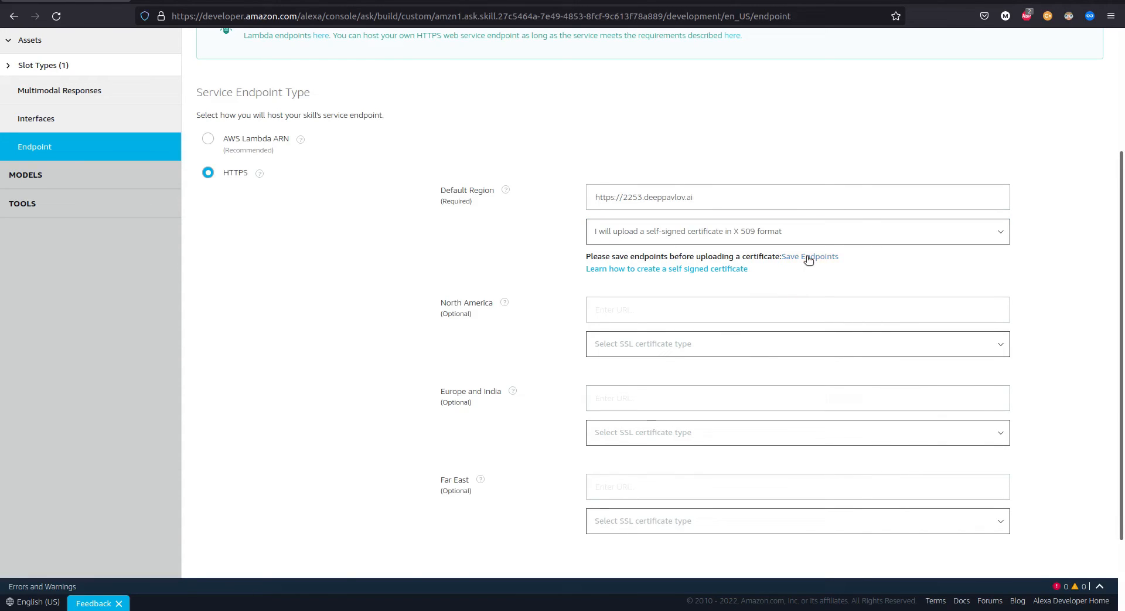
{"action": "left_click", "coordinate": [810, 256]}
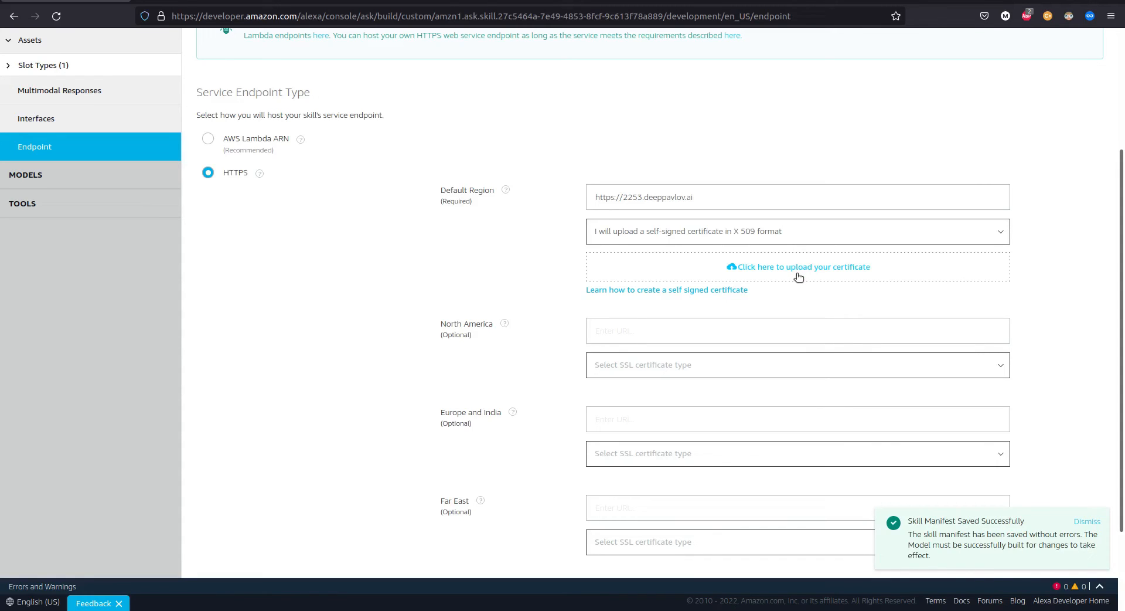
{"action": "left_click", "coordinate": [1086, 521]}
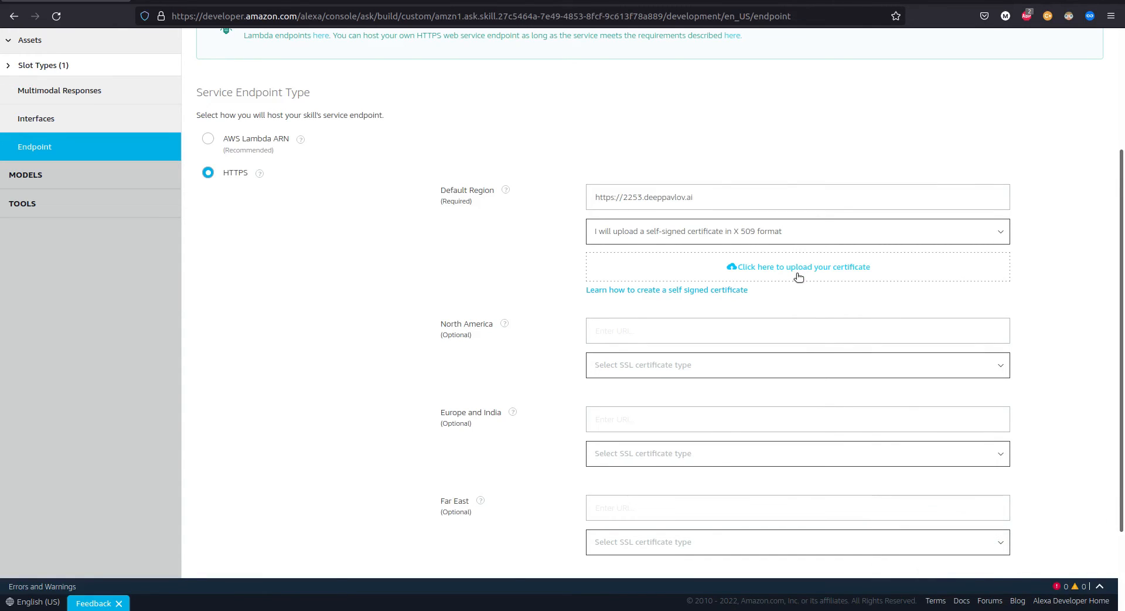
- Upload certificate.pem from projects/dream/common/alexa_kit and save the endpoints
{"action": "left_click", "coordinate": [797, 266]}
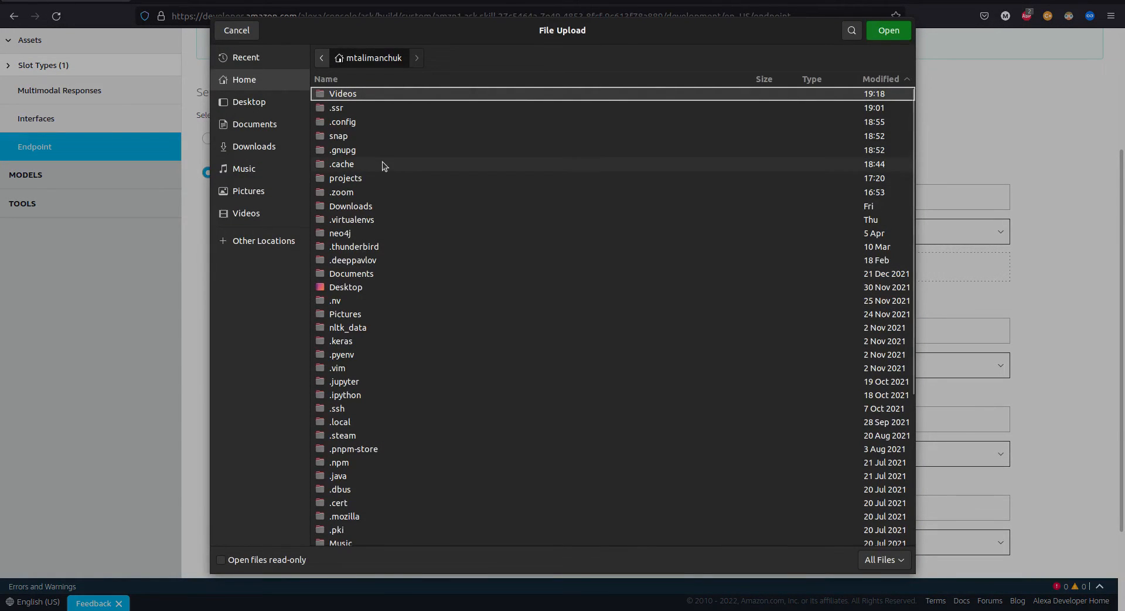
{"action": "double_click", "coordinate": [345, 177]}
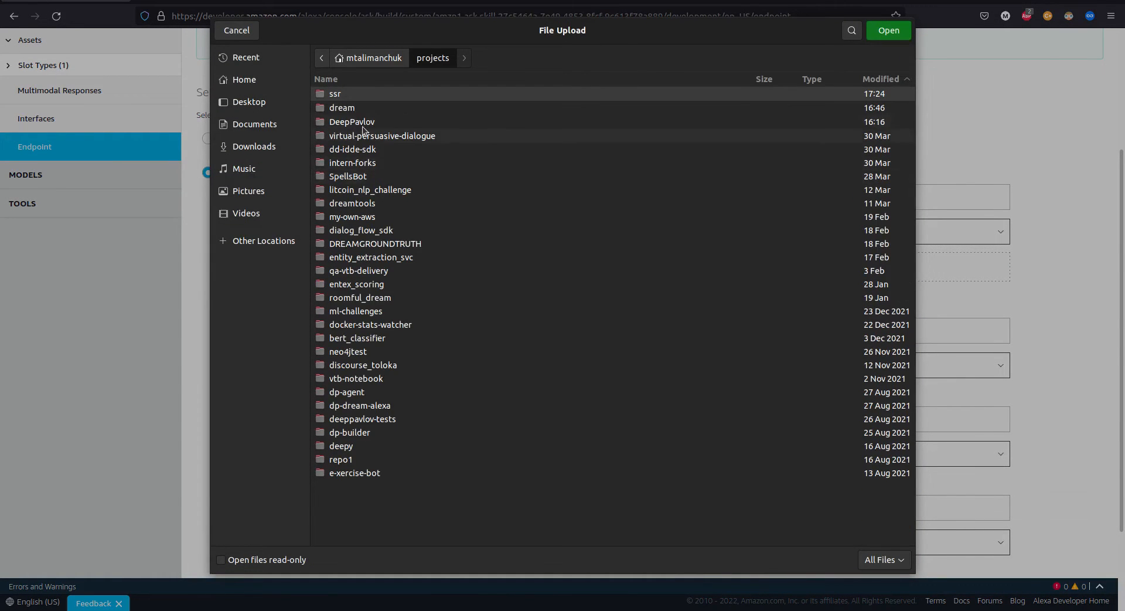
{"action": "double_click", "coordinate": [342, 107]}
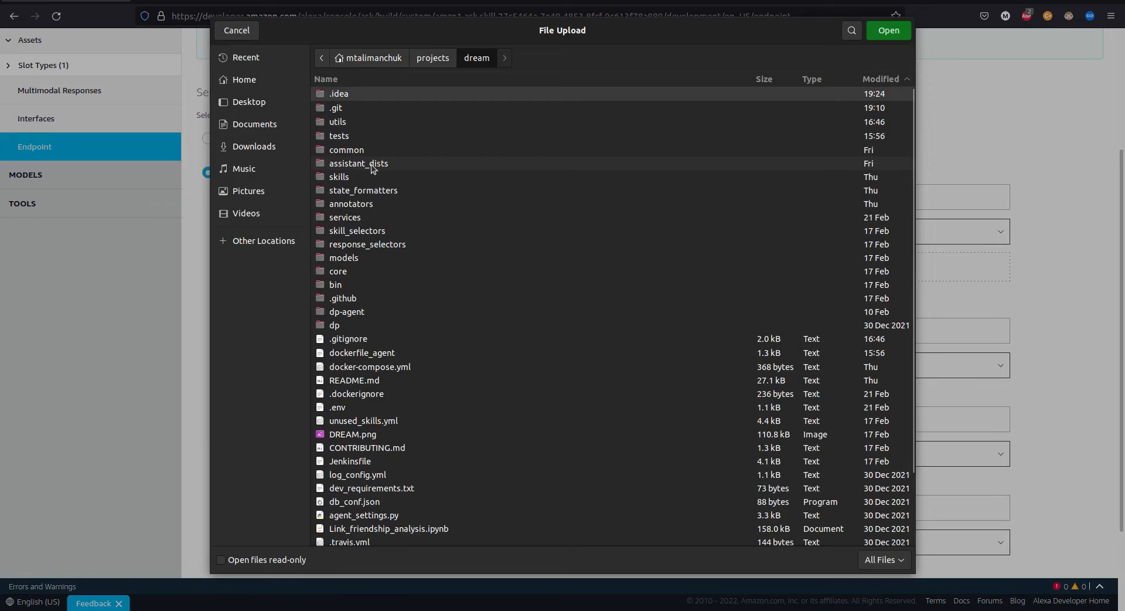
{"action": "double_click", "coordinate": [347, 149]}
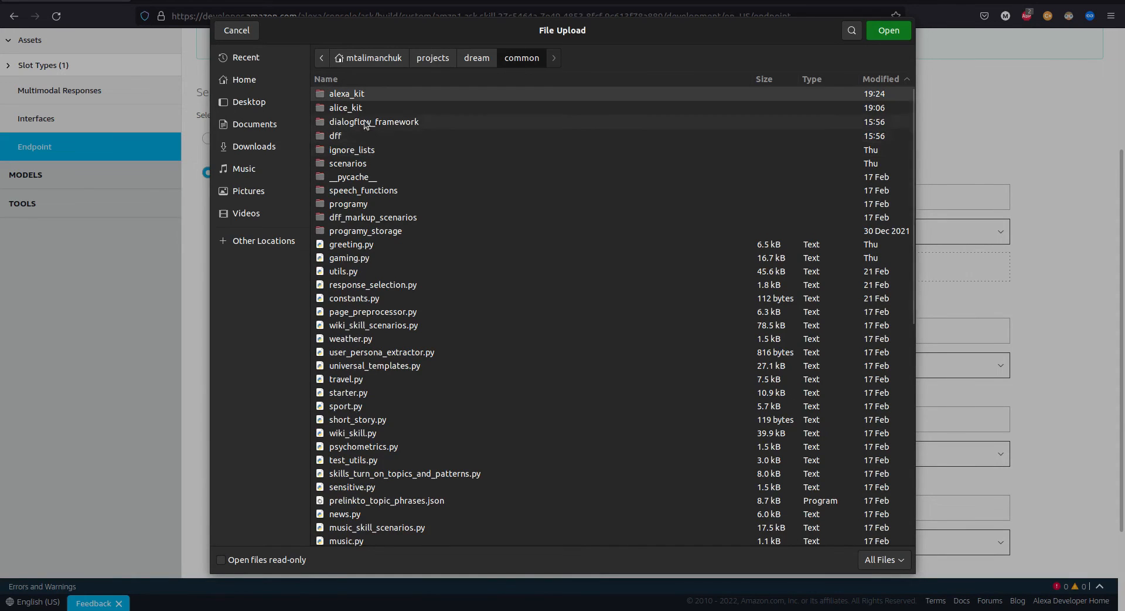
{"action": "double_click", "coordinate": [346, 93]}
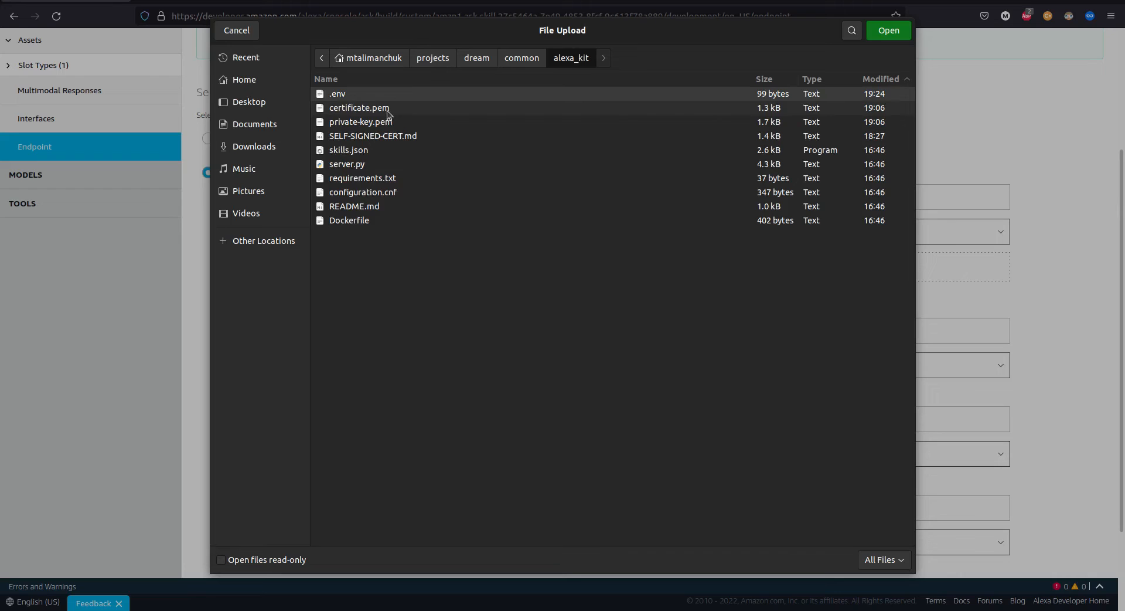
{"action": "left_click", "coordinate": [888, 30]}
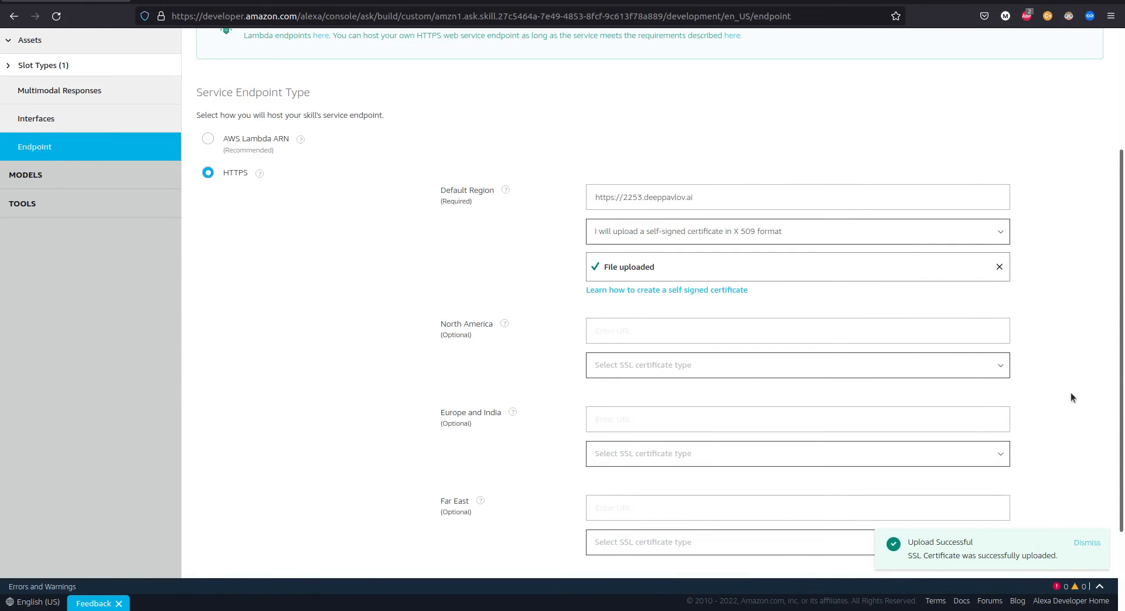
{"action": "mouse_move", "coordinate": [1059, 388]}
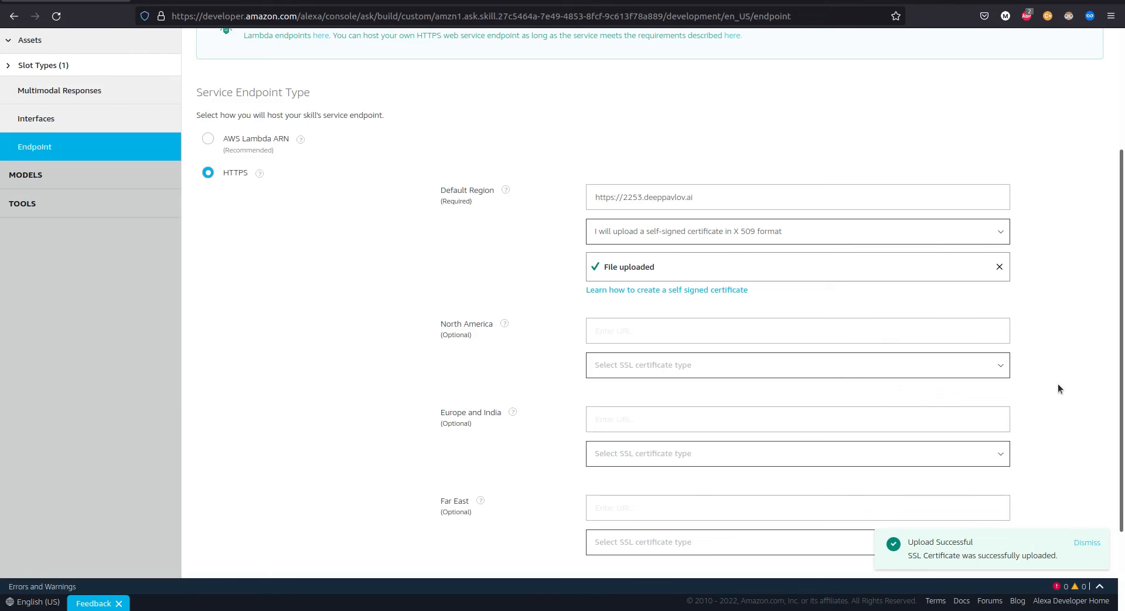
{"action": "scroll", "scroll_direction": "down", "scroll_amount": 3}
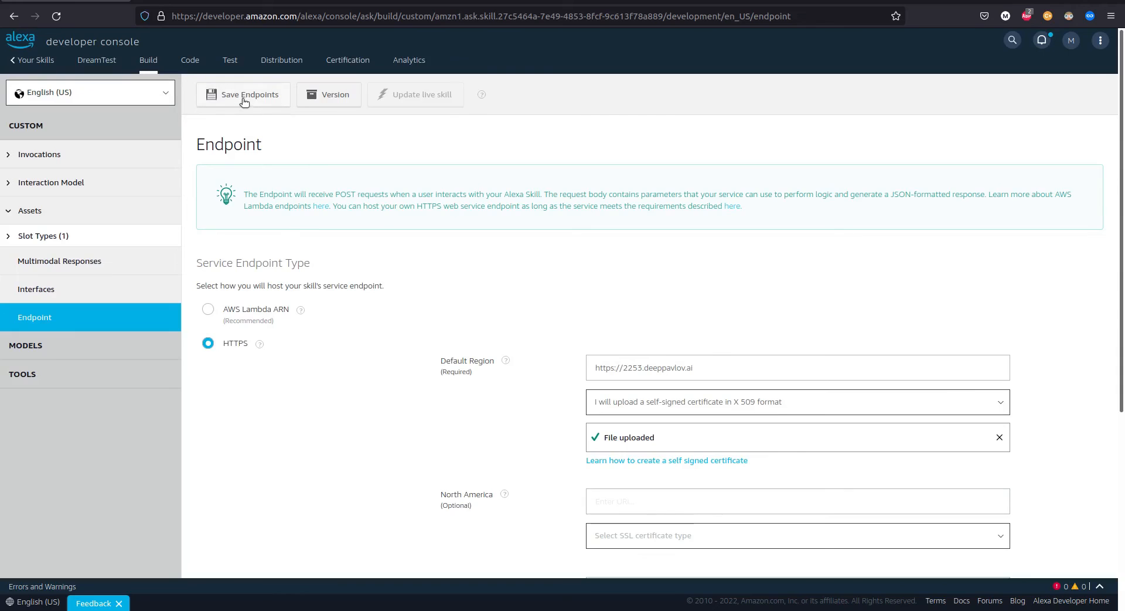
{"action": "left_click", "coordinate": [249, 94]}
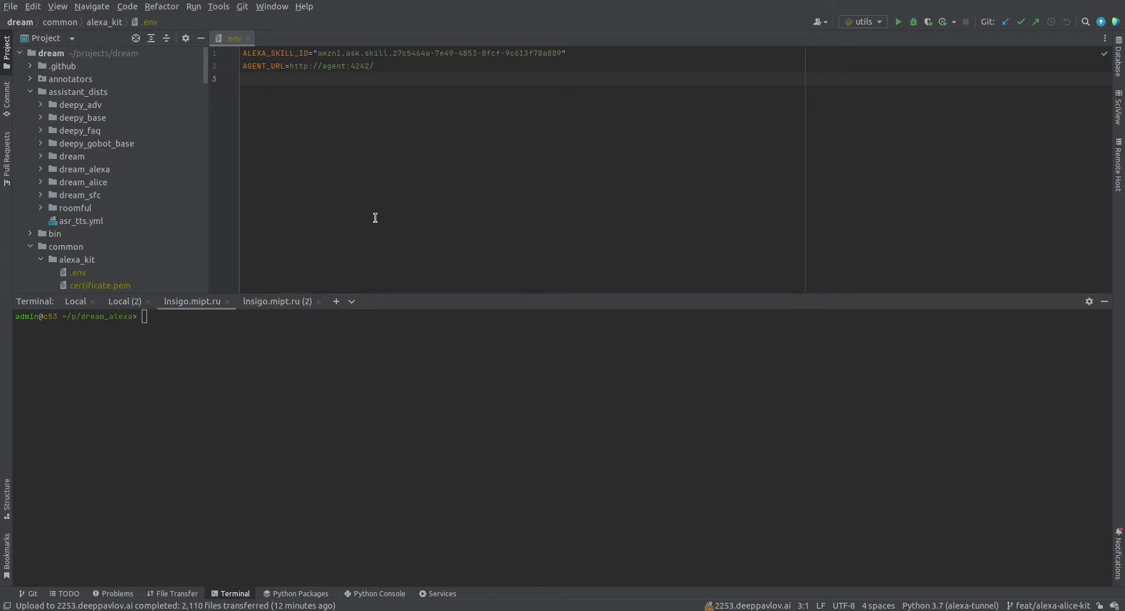
{"action": "mouse_move", "coordinate": [320, 195]}
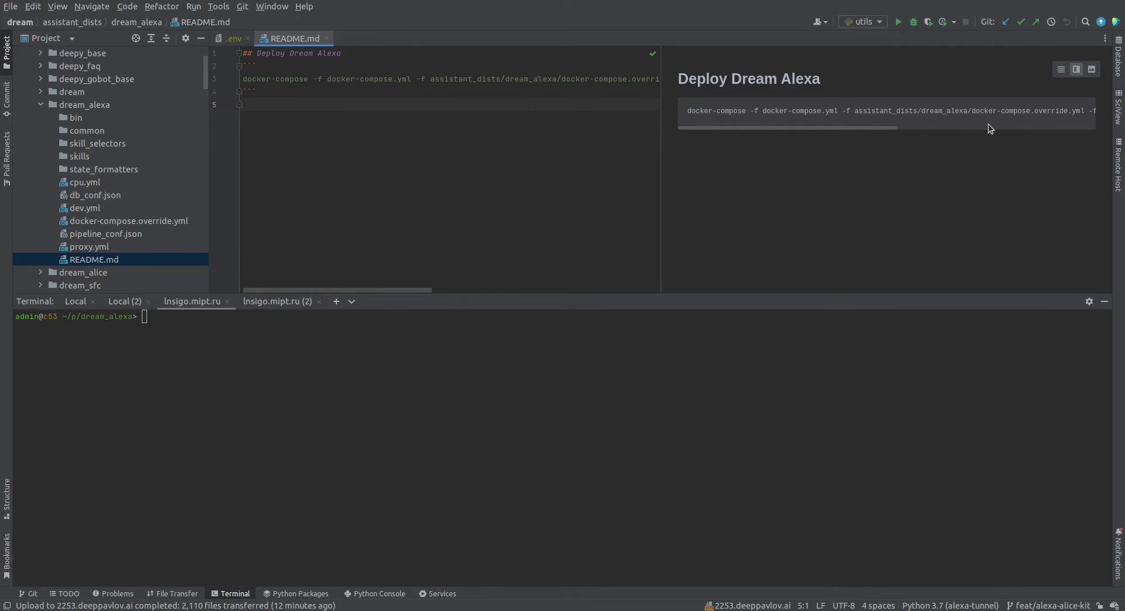
{"action": "mouse_move", "coordinate": [681, 91]}
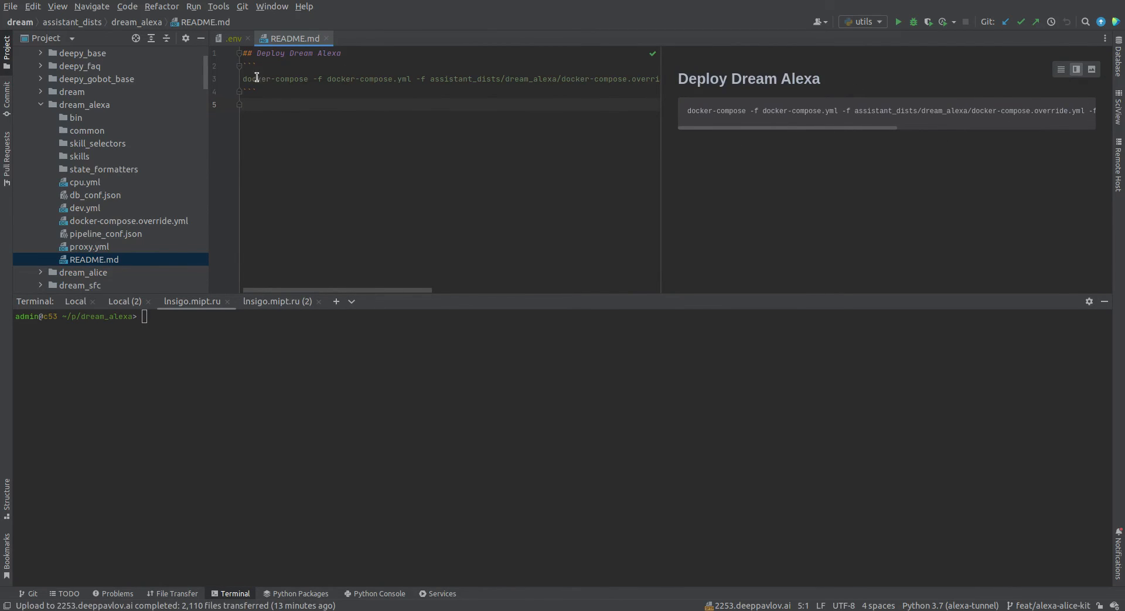
- Select the docker-compose deployment command in the dream_alexa README
{"action": "triple_click", "coordinate": [445, 78]}
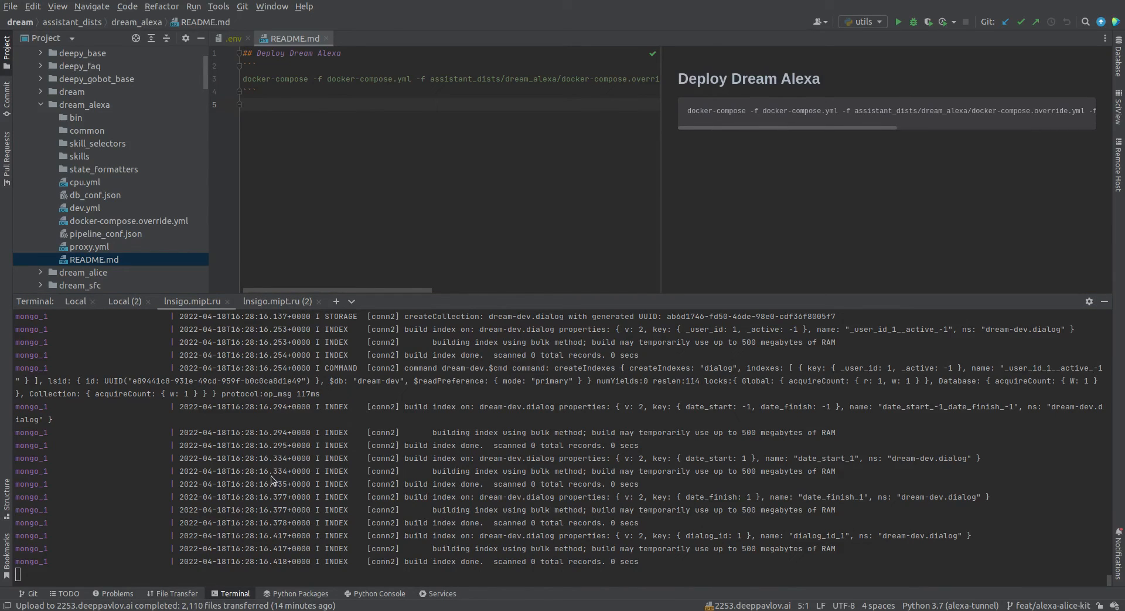
{"action": "mouse_move", "coordinate": [363, 489]}
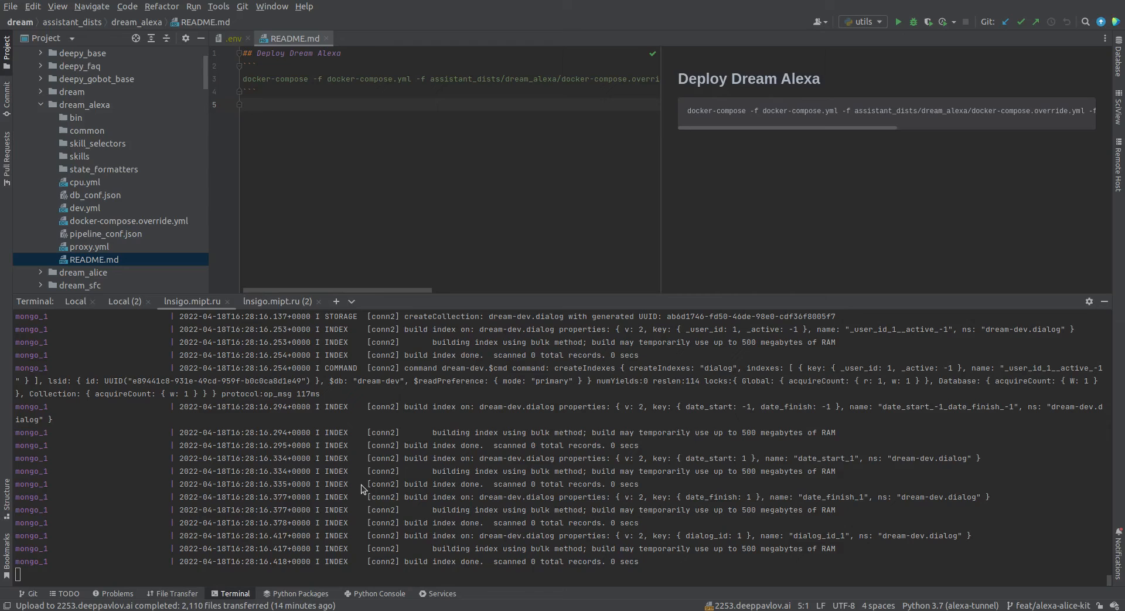
{"action": "mouse_move", "coordinate": [1007, 367]}
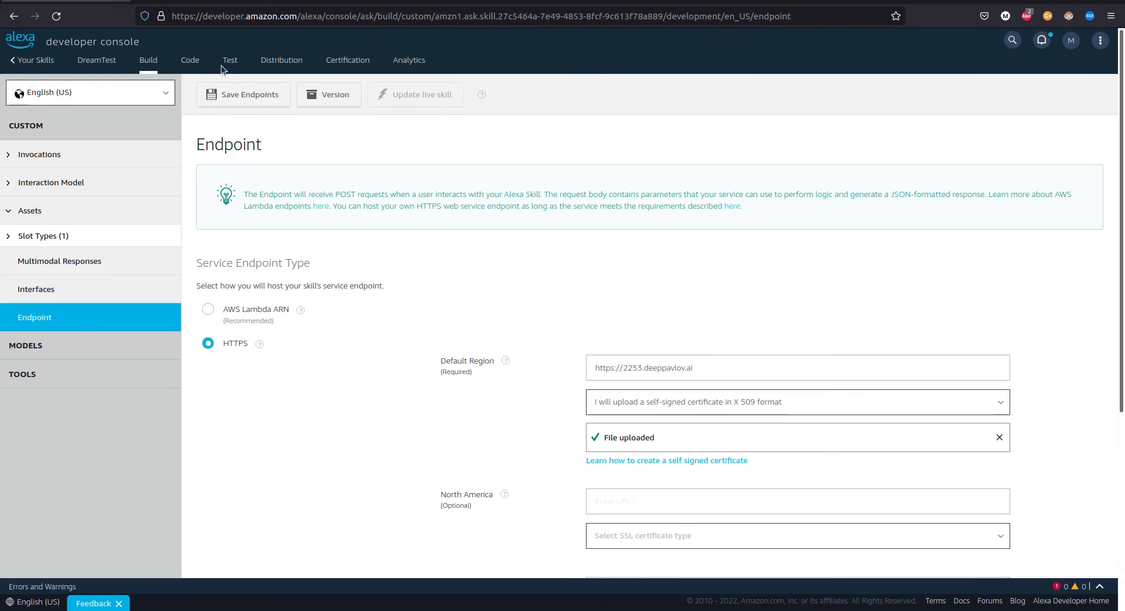
{"action": "mouse_move", "coordinate": [230, 60]}
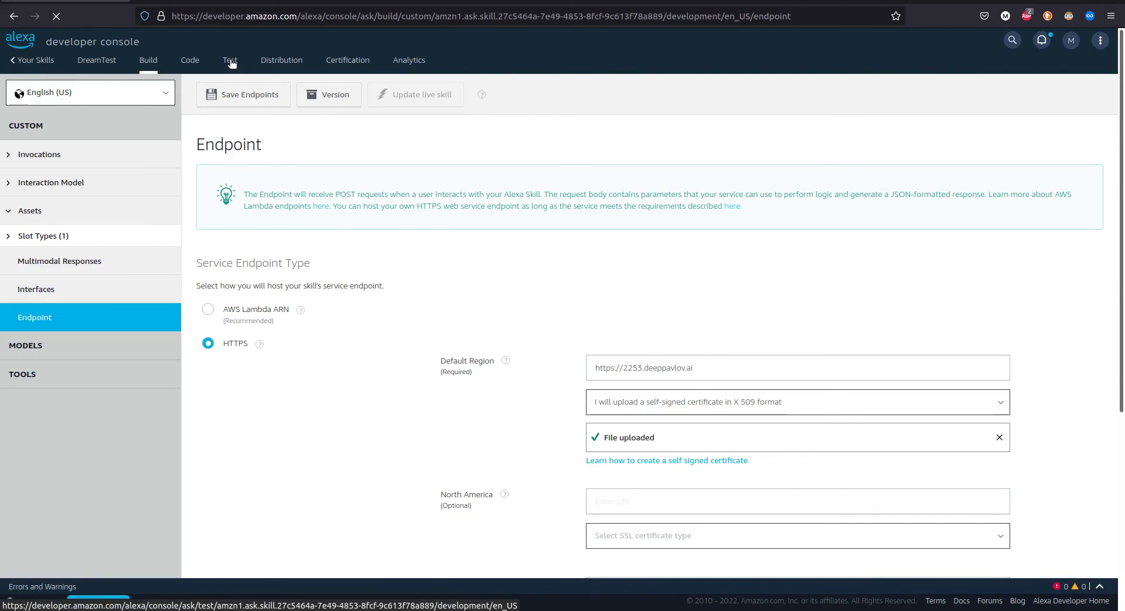
- Enable Development testing for the skill and send 'chat with dream' in the simulator
{"action": "left_click", "coordinate": [230, 60]}
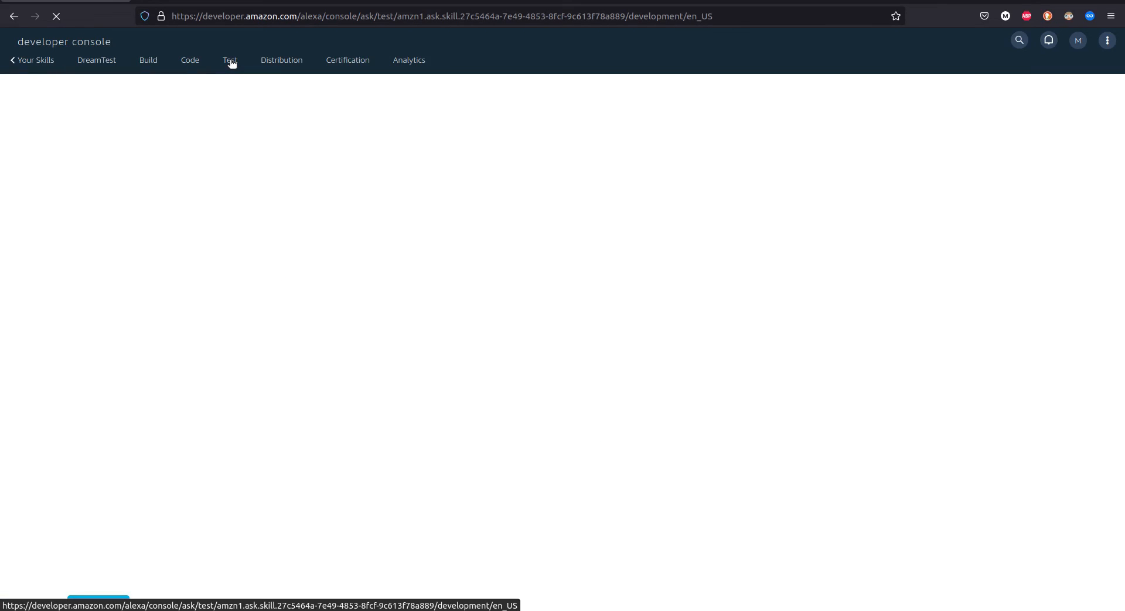
{"action": "left_click", "coordinate": [230, 60]}
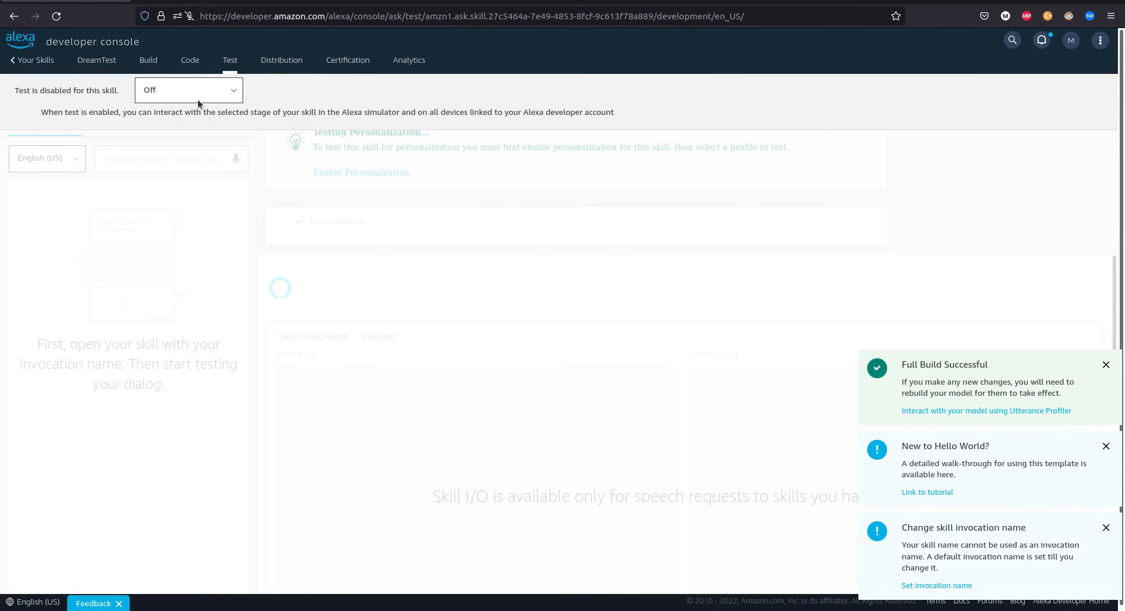
{"action": "left_click", "coordinate": [188, 89]}
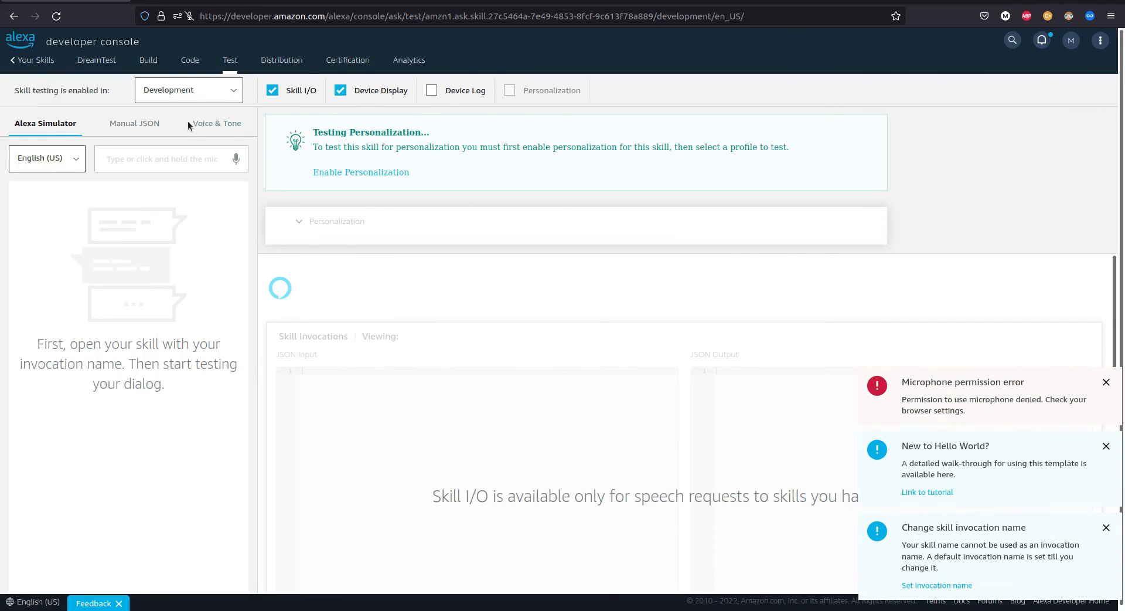
{"action": "mouse_move", "coordinate": [158, 164]}
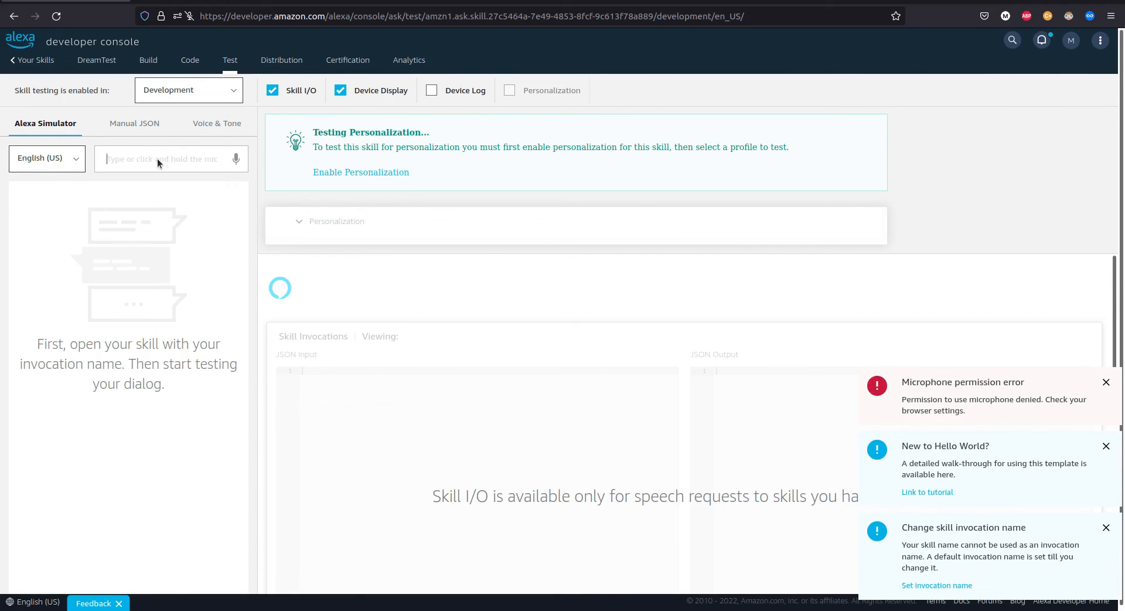
{"action": "type", "text": "ch"}
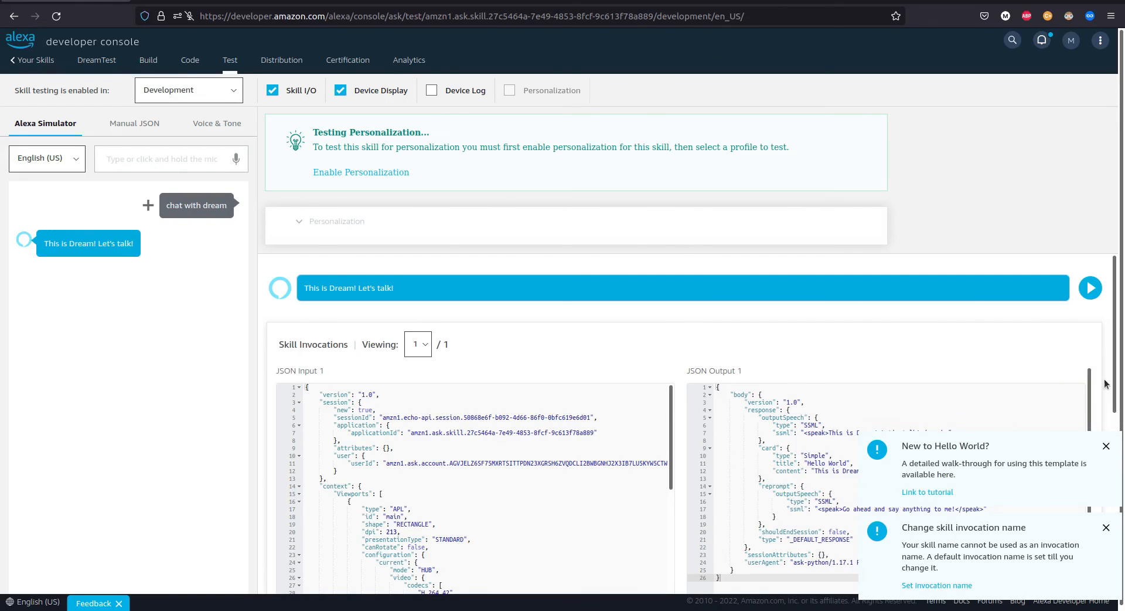
- Dismiss the Hello World and invocation name notices and focus the simulator input
{"action": "left_click", "coordinate": [1106, 445]}
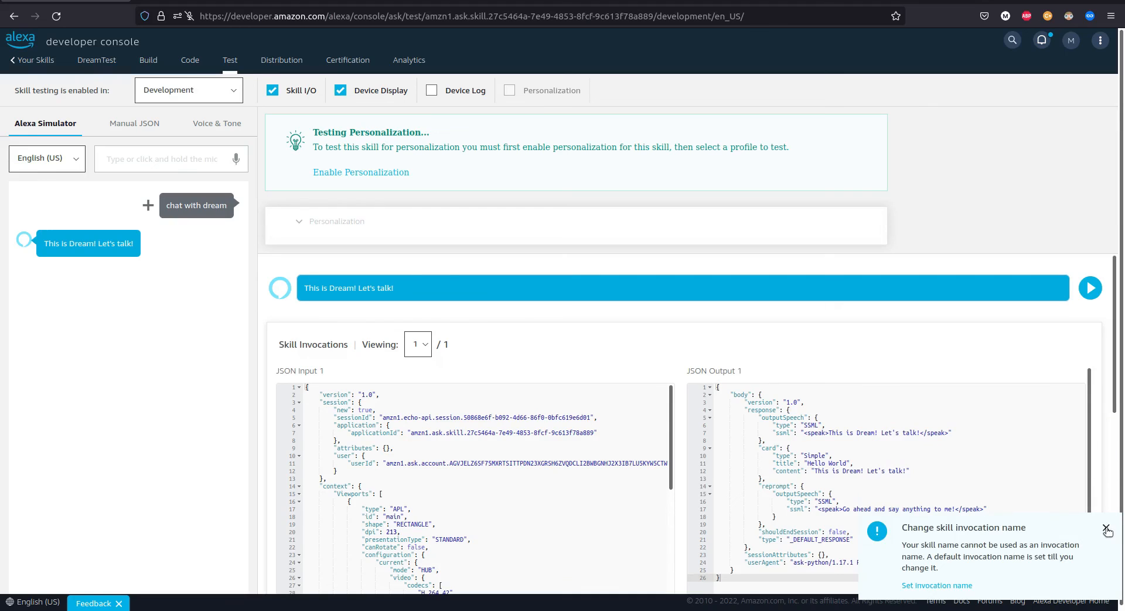
{"action": "left_click", "coordinate": [1108, 530]}
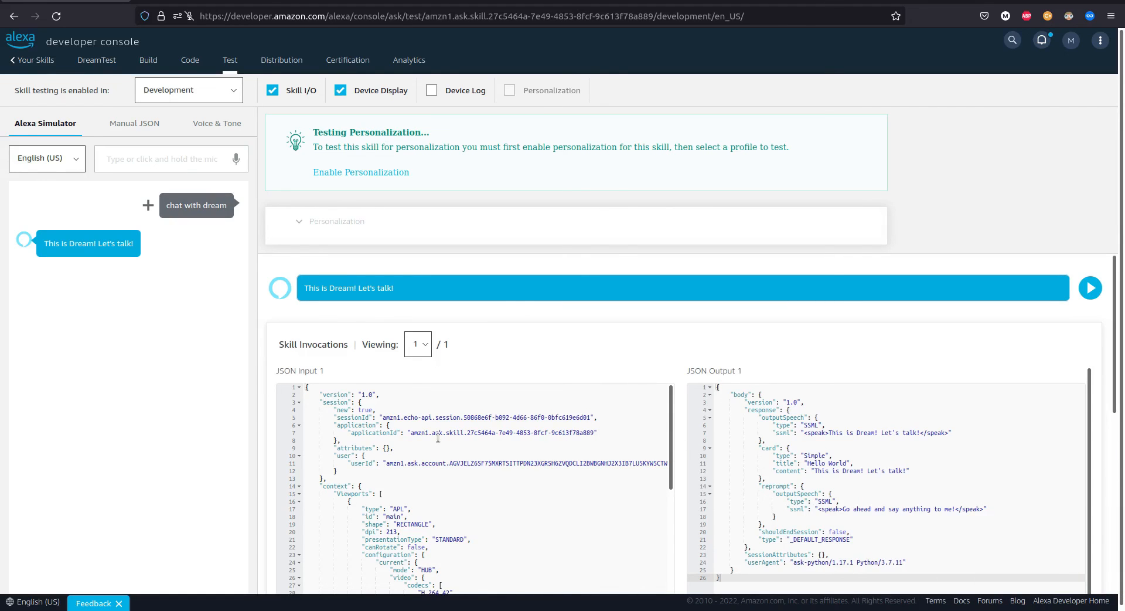
{"action": "scroll", "scroll_direction": "down", "scroll_amount": 3}
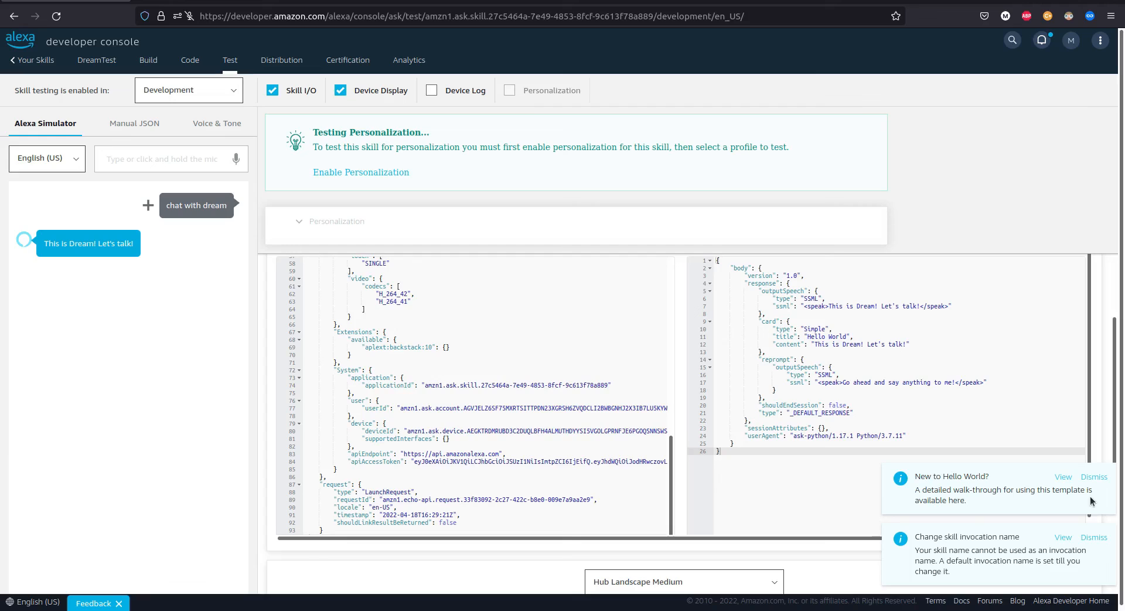
{"action": "mouse_move", "coordinate": [139, 163]}
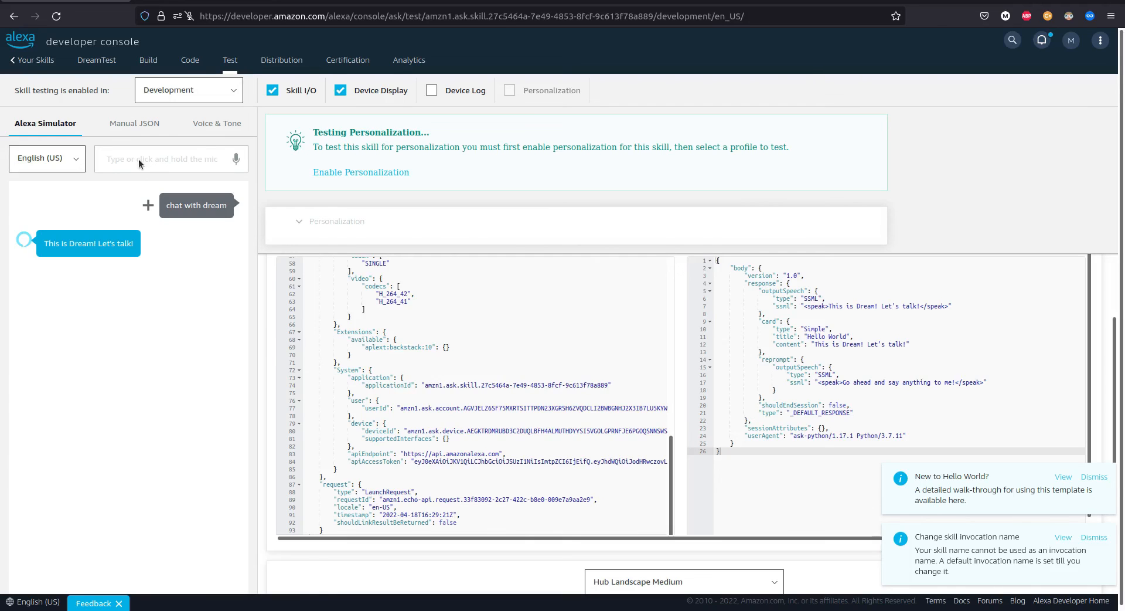
{"action": "left_click", "coordinate": [1094, 537]}
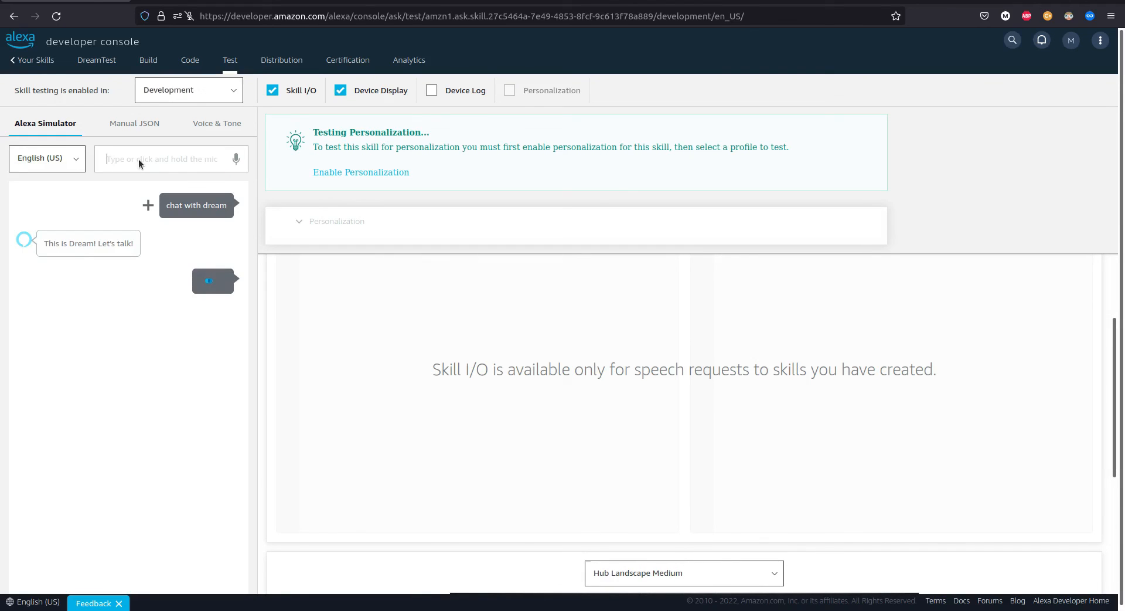
- Send Dream the messages 'hi', 'perfect!' and 'alexa cancel dream'
{"action": "type", "text": "hi"}
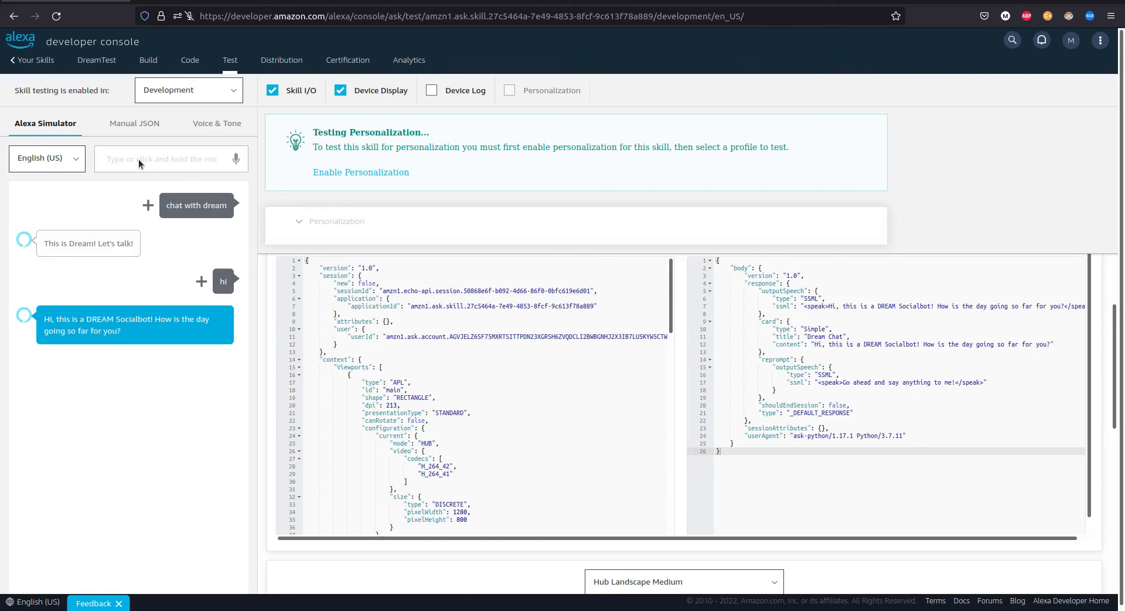
{"action": "type", "text": "perfect"}
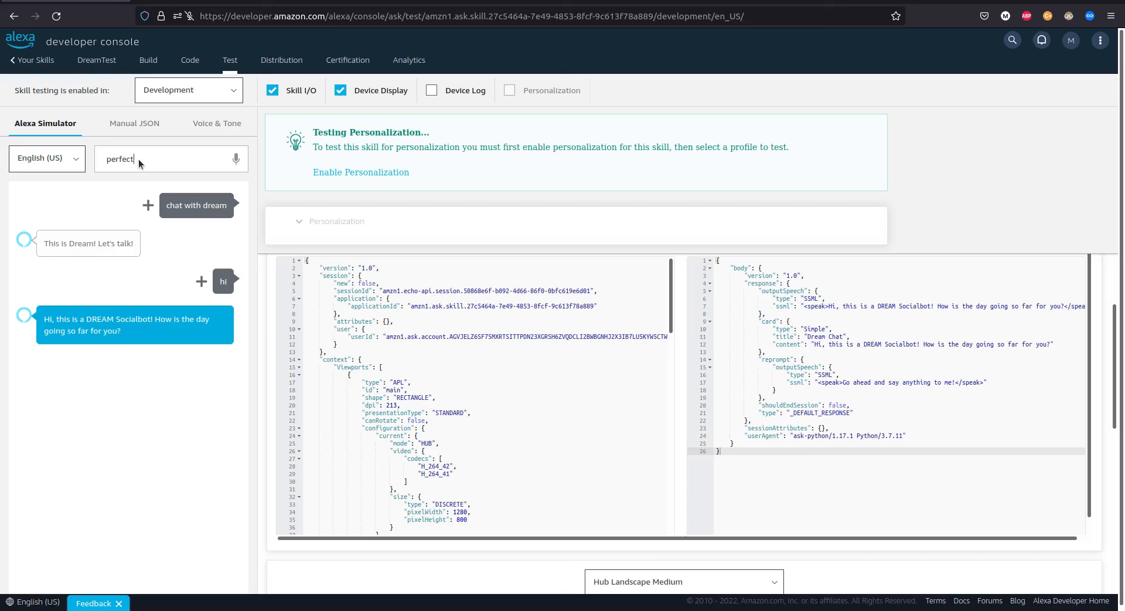
{"action": "type", "text": "!"}
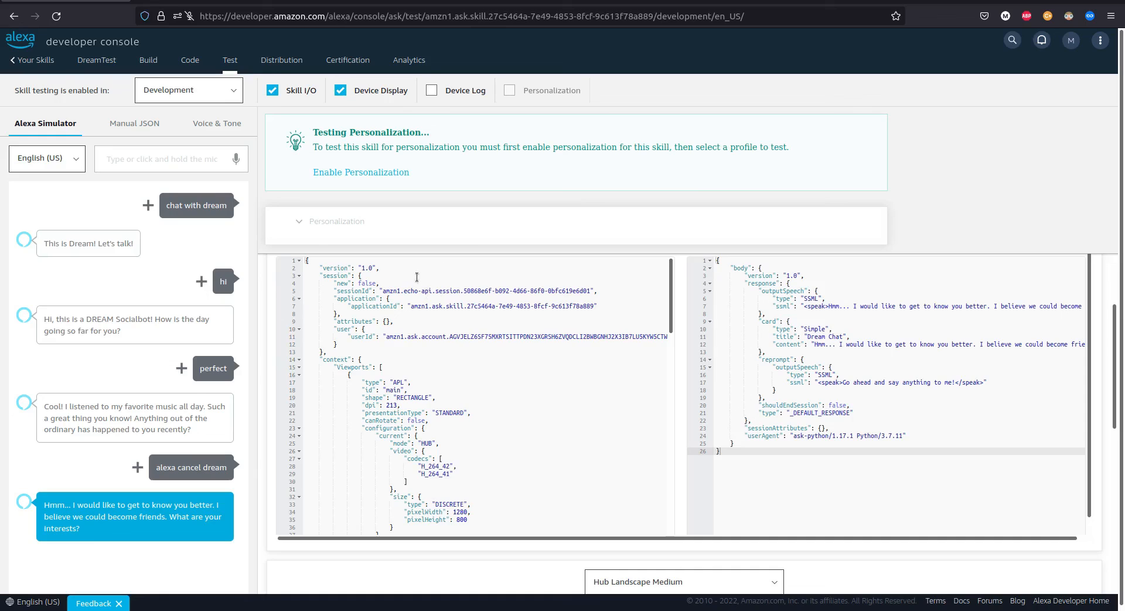
{"action": "type", "text": "ca"}
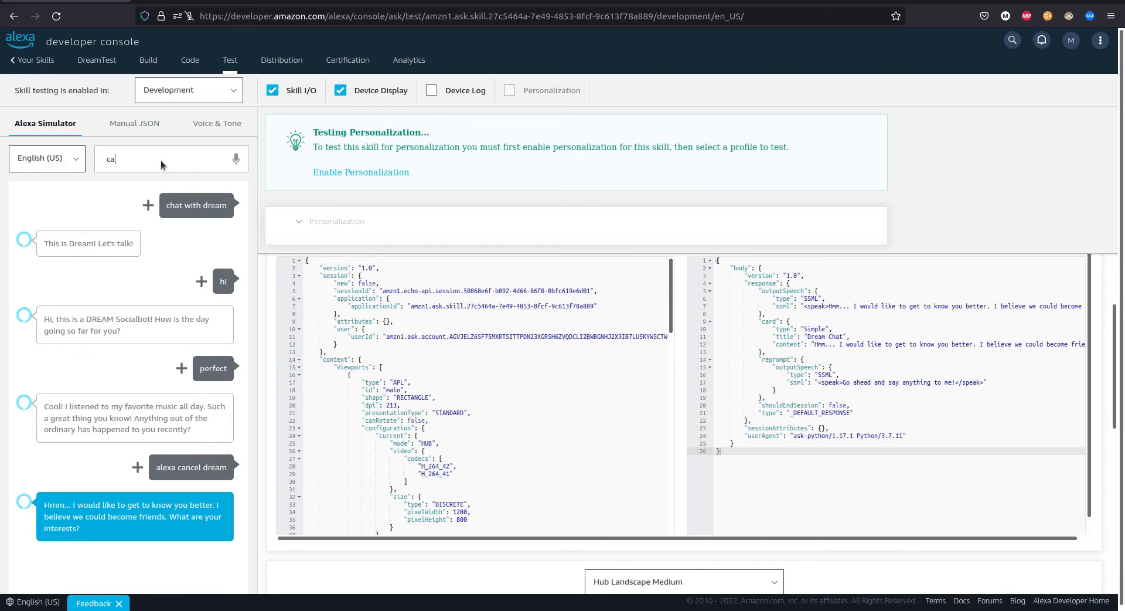